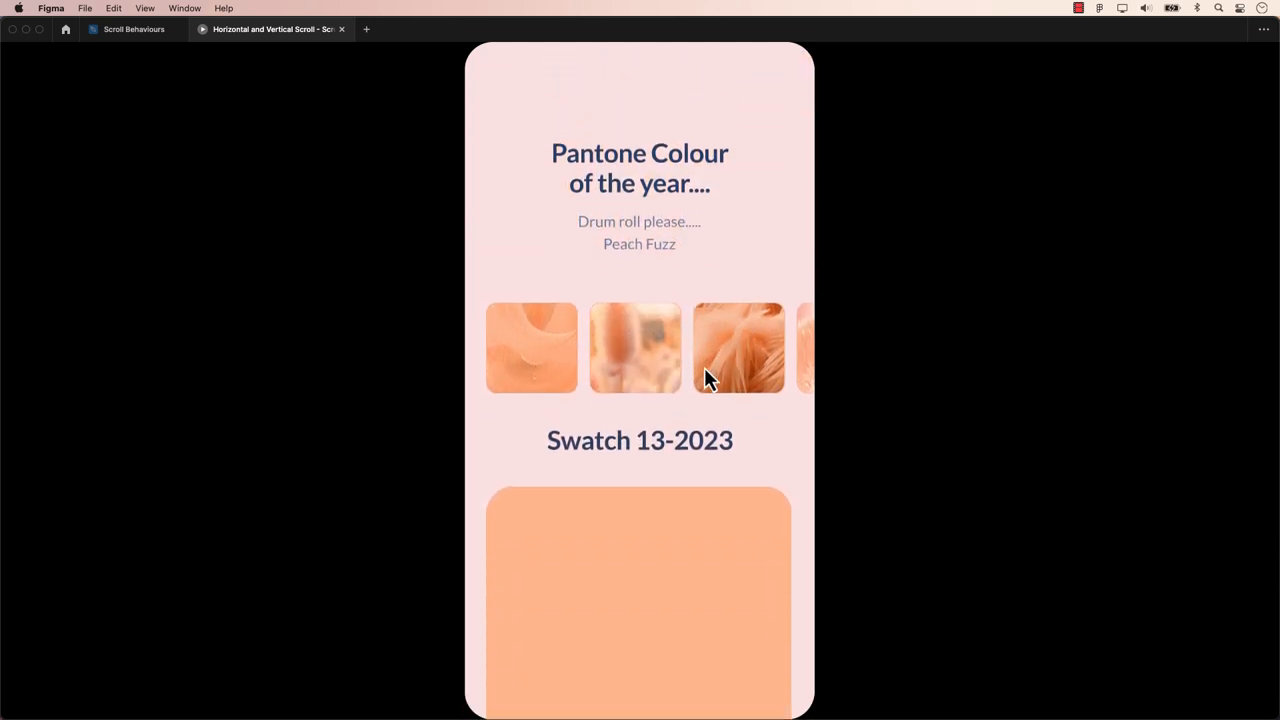
Drag the red scrollbar thumb down in the playing prototype to scroll the list.
{"action": "scroll", "scroll_direction": "down", "scroll_amount": 3}
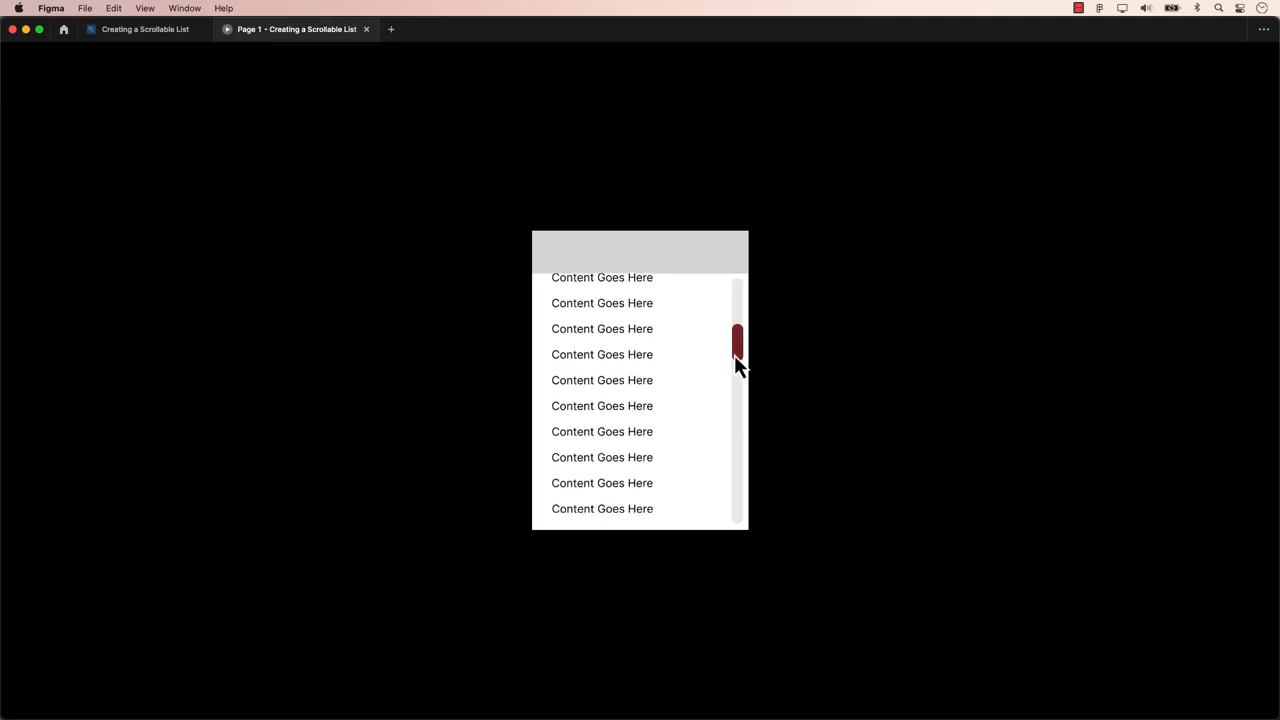
{"action": "left_click_drag", "start_coordinate": [736, 358], "coordinate": [736, 478]}
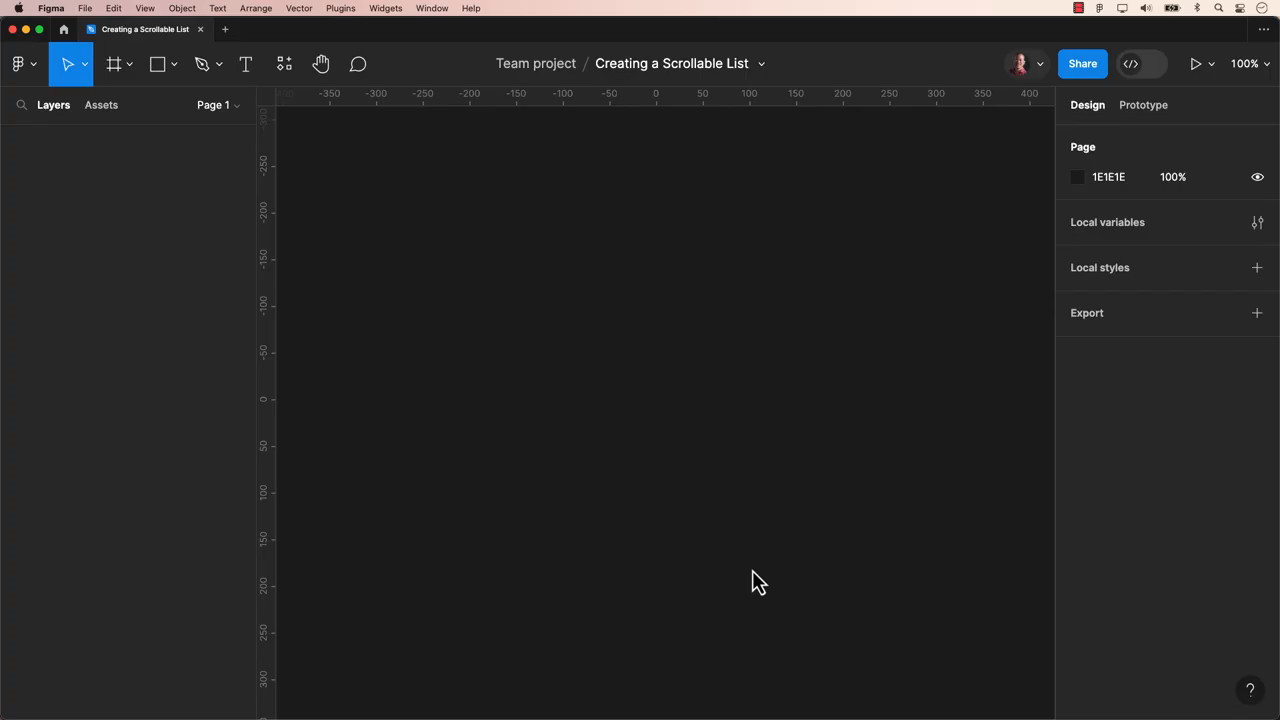
{"action": "mouse_move", "coordinate": [536, 472]}
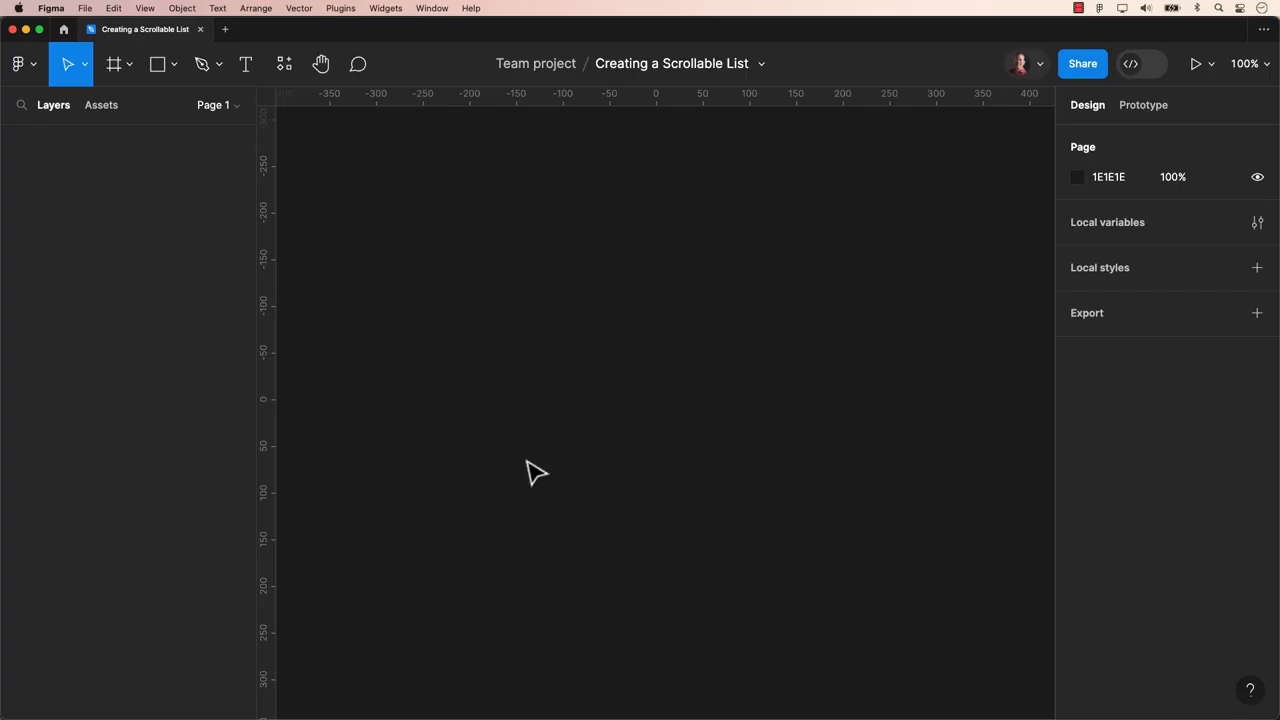
Draw a 234×320 frame and a light grey header rectangle across its top.
{"action": "left_click", "coordinate": [128, 62]}
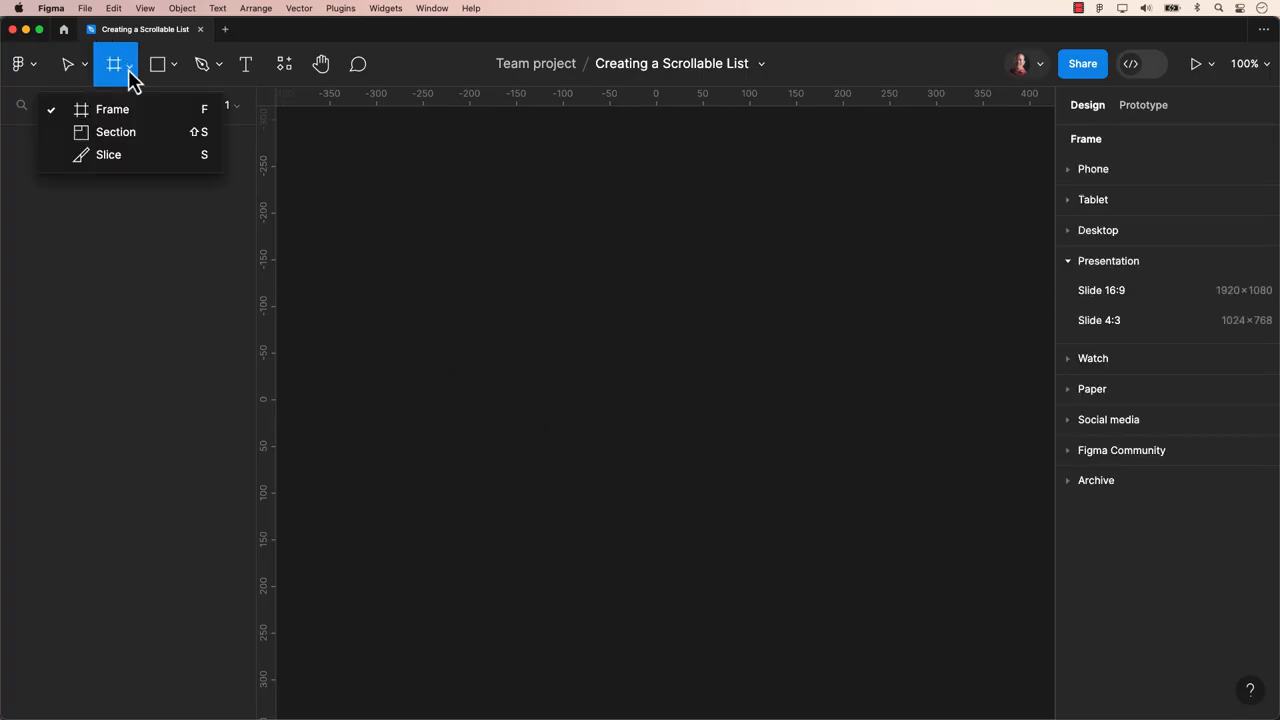
{"action": "left_click_drag", "start_coordinate": [424, 232], "coordinate": [644, 532]}
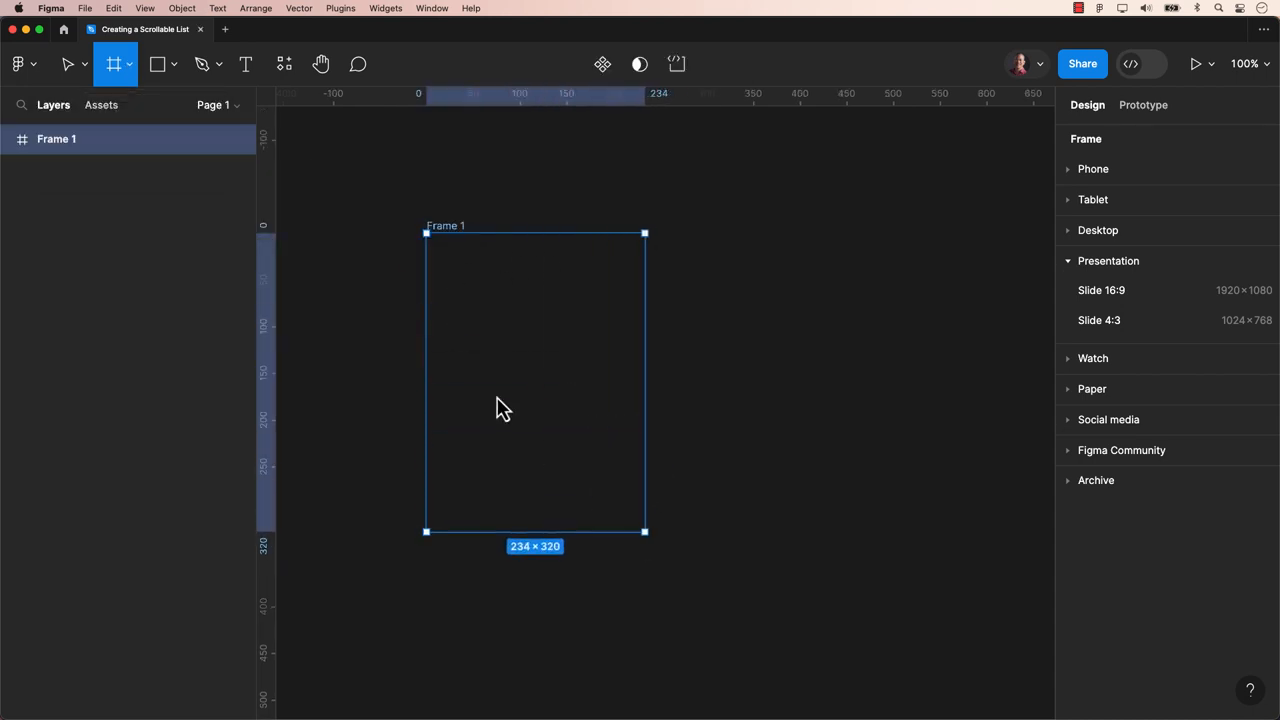
{"action": "left_click_drag", "start_coordinate": [426, 232], "coordinate": [572, 278]}
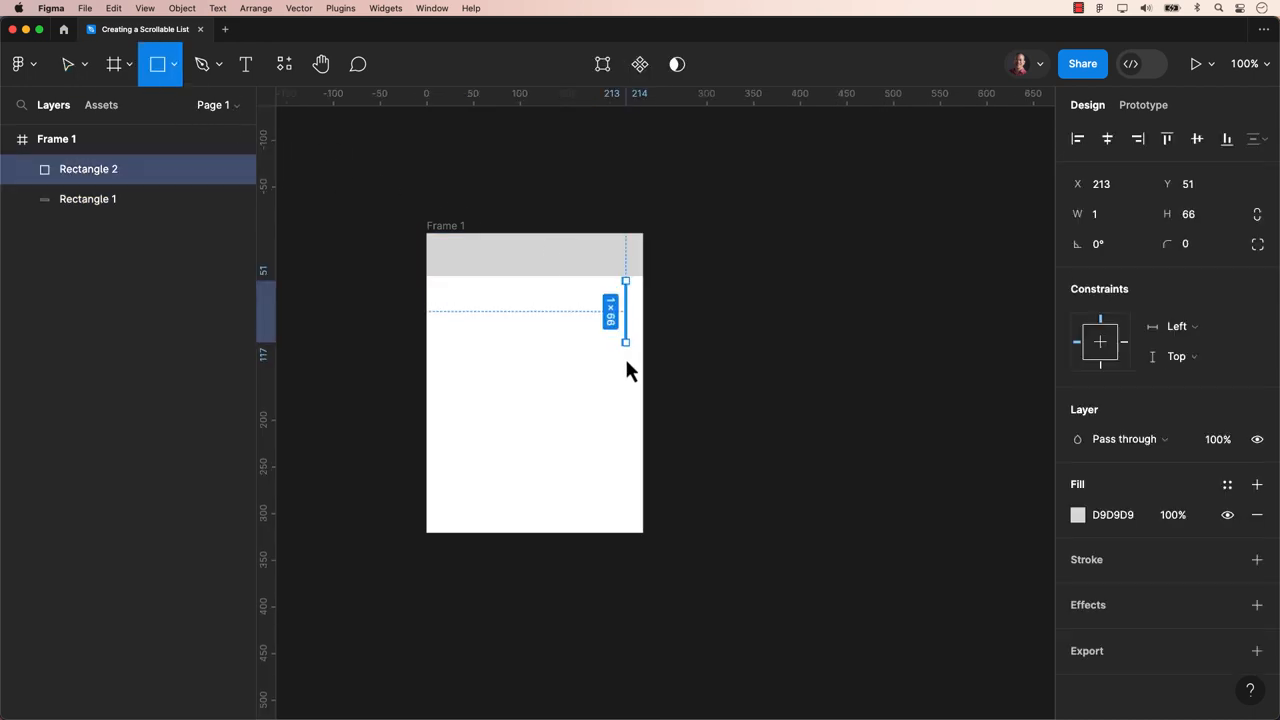
Draw a thin 12×263 rounded light-grey scrollbar track down the frame's right edge.
{"action": "left_click_drag", "start_coordinate": [624, 340], "coordinate": [640, 530]}
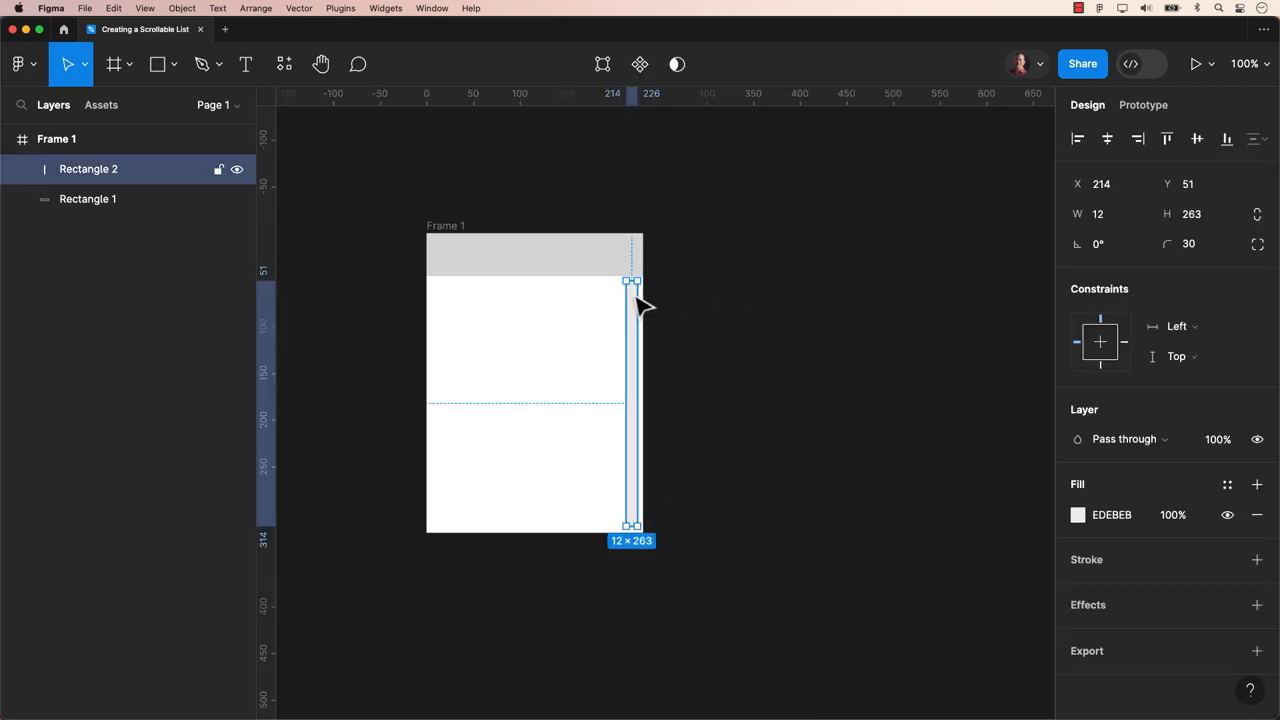
{"action": "left_click", "coordinate": [1144, 104]}
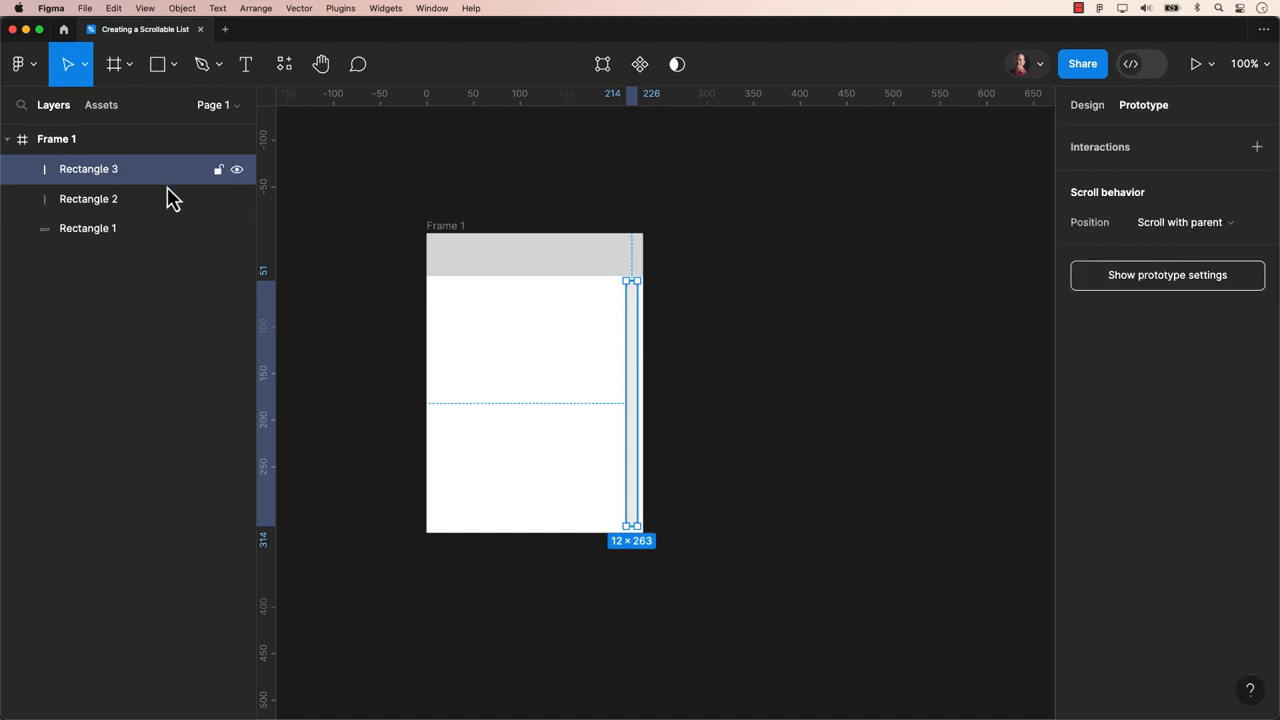
Duplicate the track as Rectangle 3 and set its height to 40 for the scrollbar thumb.
{"action": "key", "text": "cmd+d"}
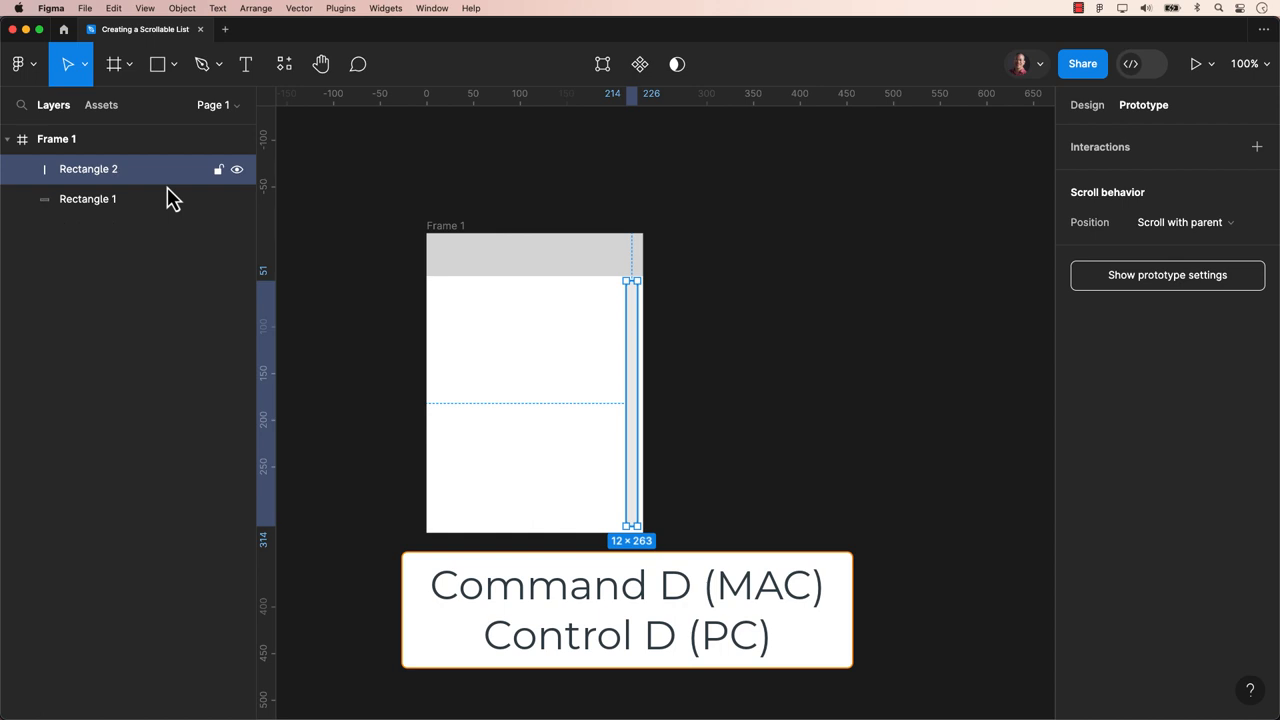
{"action": "key", "text": "cmd+d"}
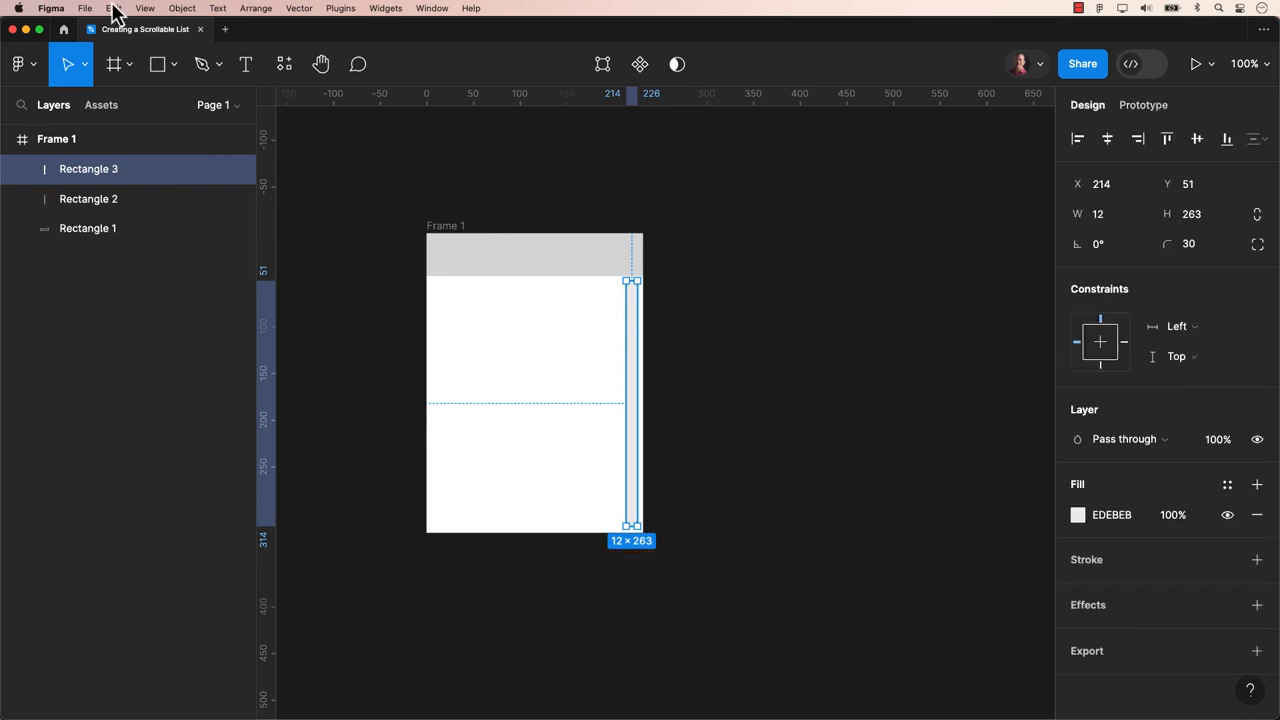
{"action": "left_click", "coordinate": [112, 8]}
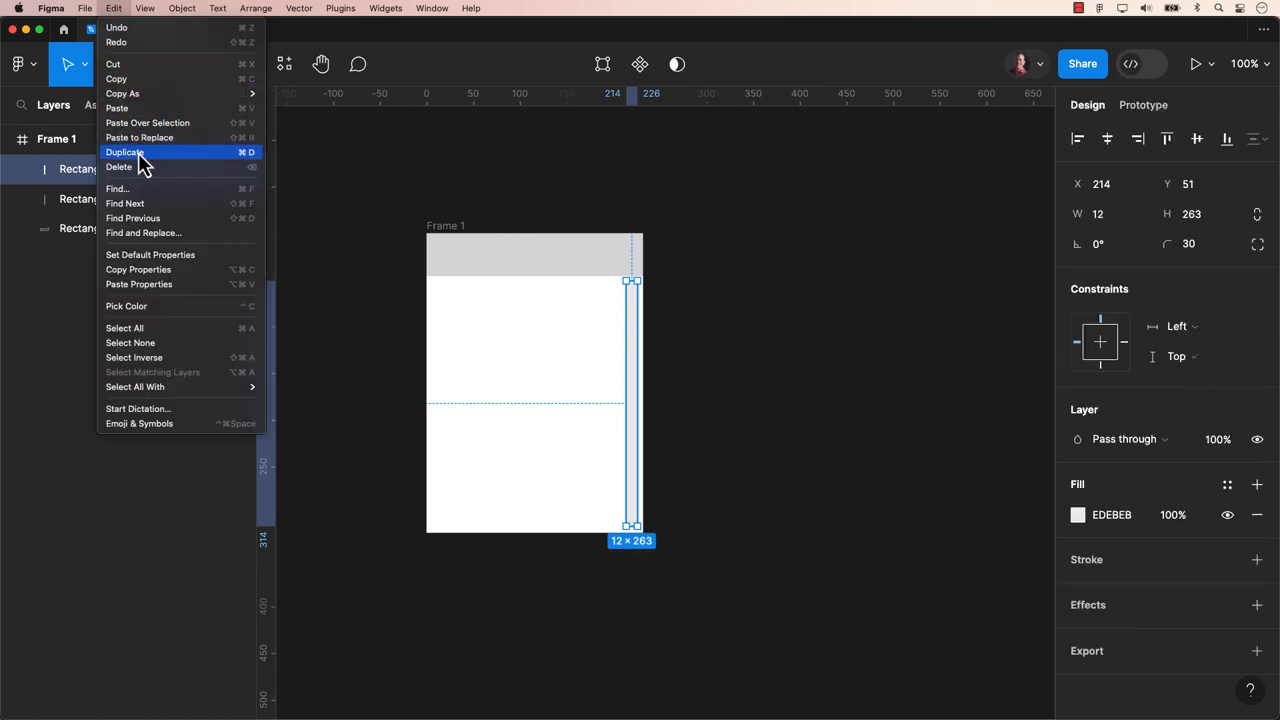
{"action": "mouse_move", "coordinate": [776, 222]}
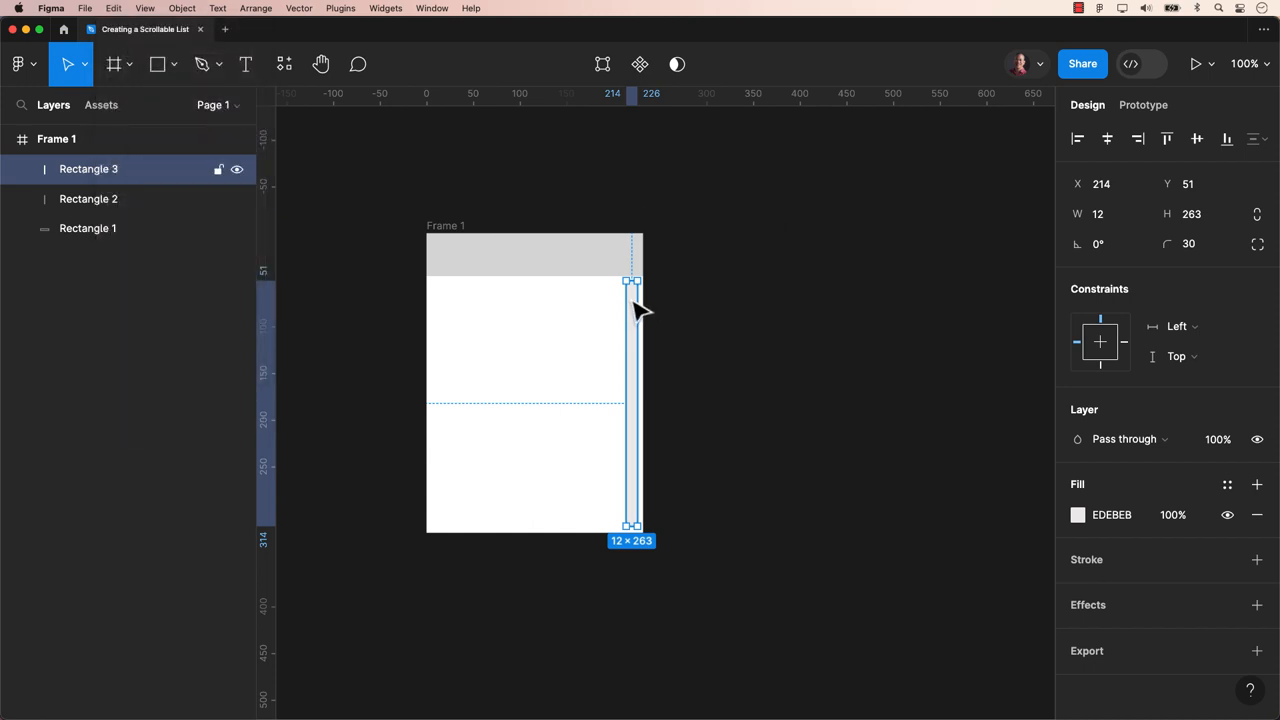
{"action": "left_click", "coordinate": [1196, 214]}
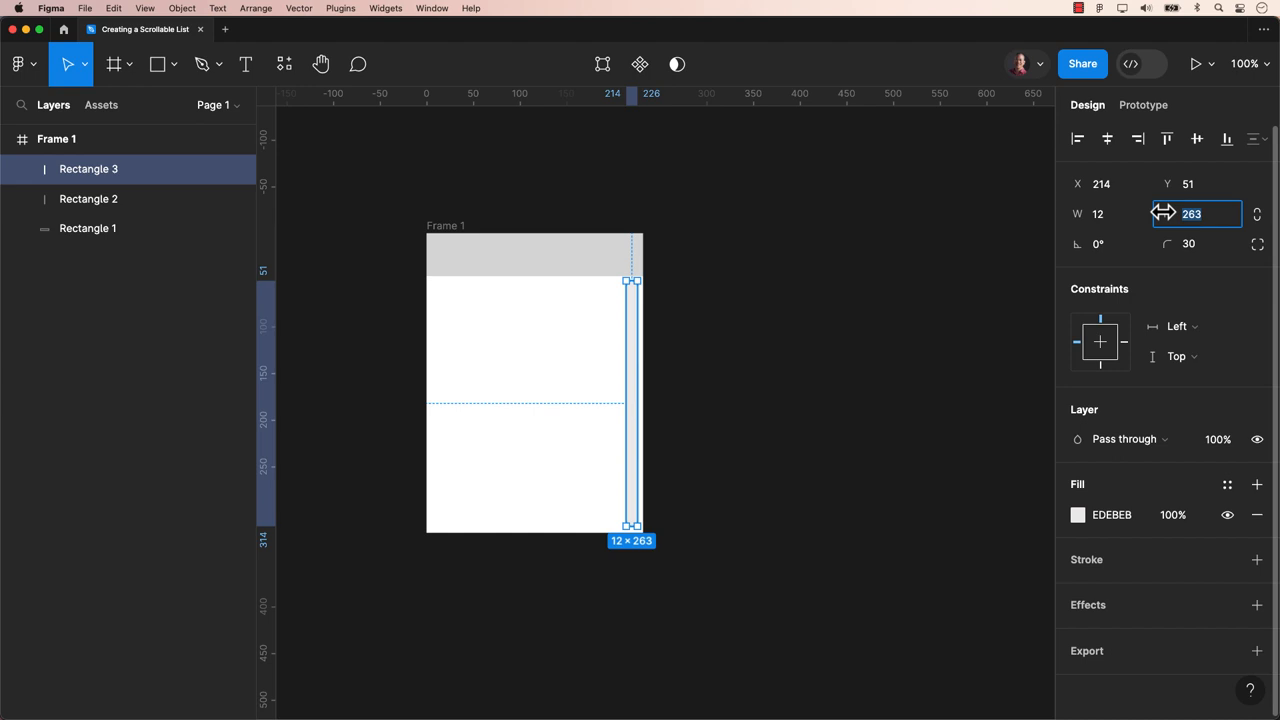
{"action": "type", "text": "40"}
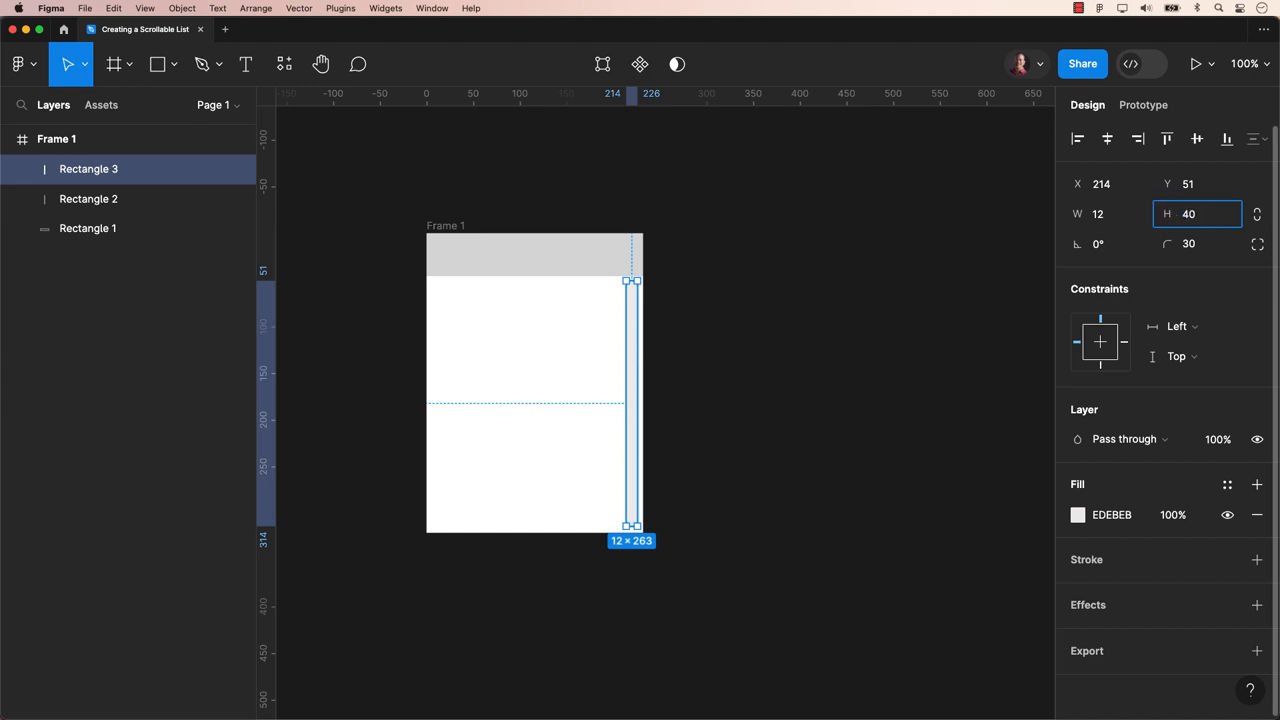
{"action": "left_click", "coordinate": [1078, 514]}
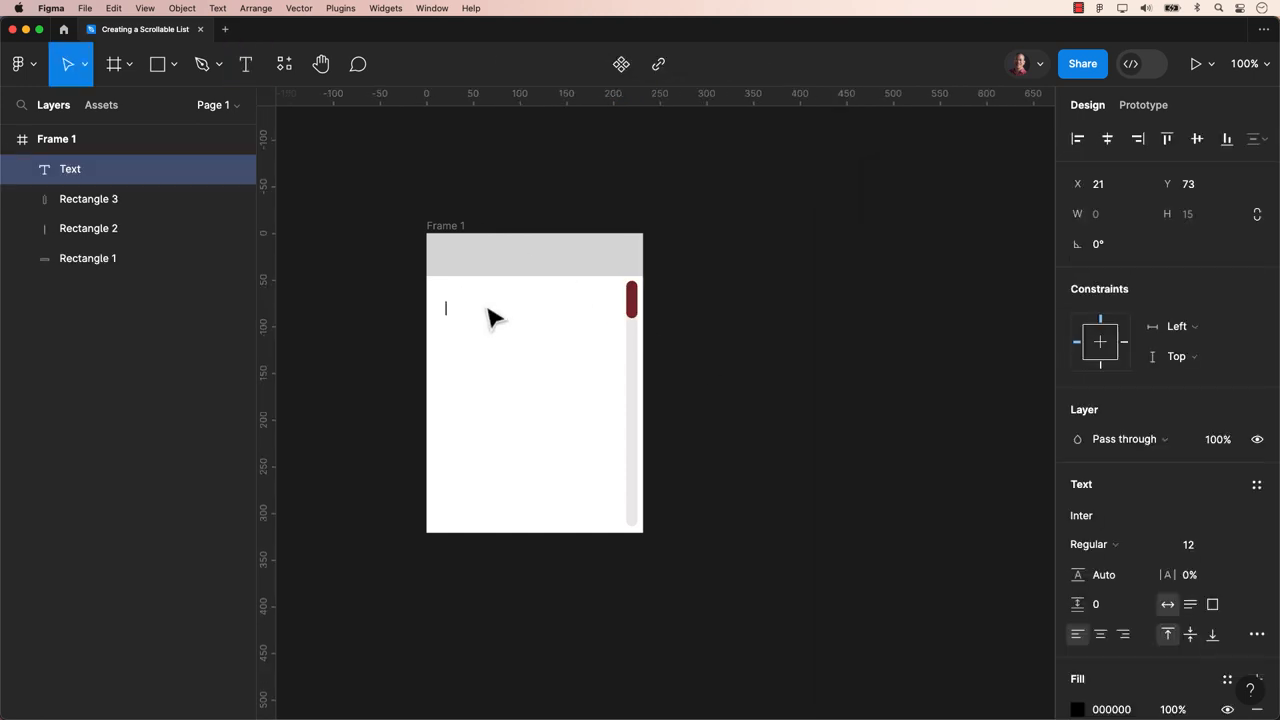
Add a 'Content Goes Here' text line and duplicate it into a stacked list down the frame.
{"action": "type", "text": "Content Goes Here"}
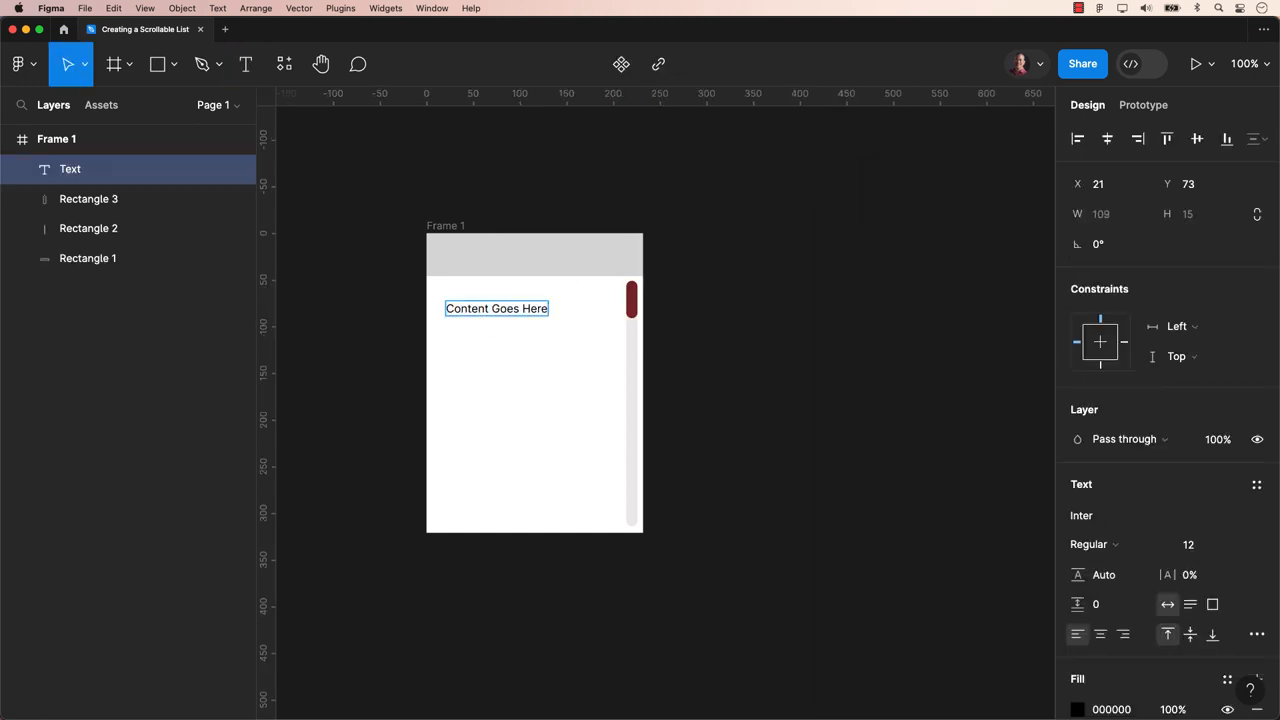
{"action": "key", "text": "cmd+d"}
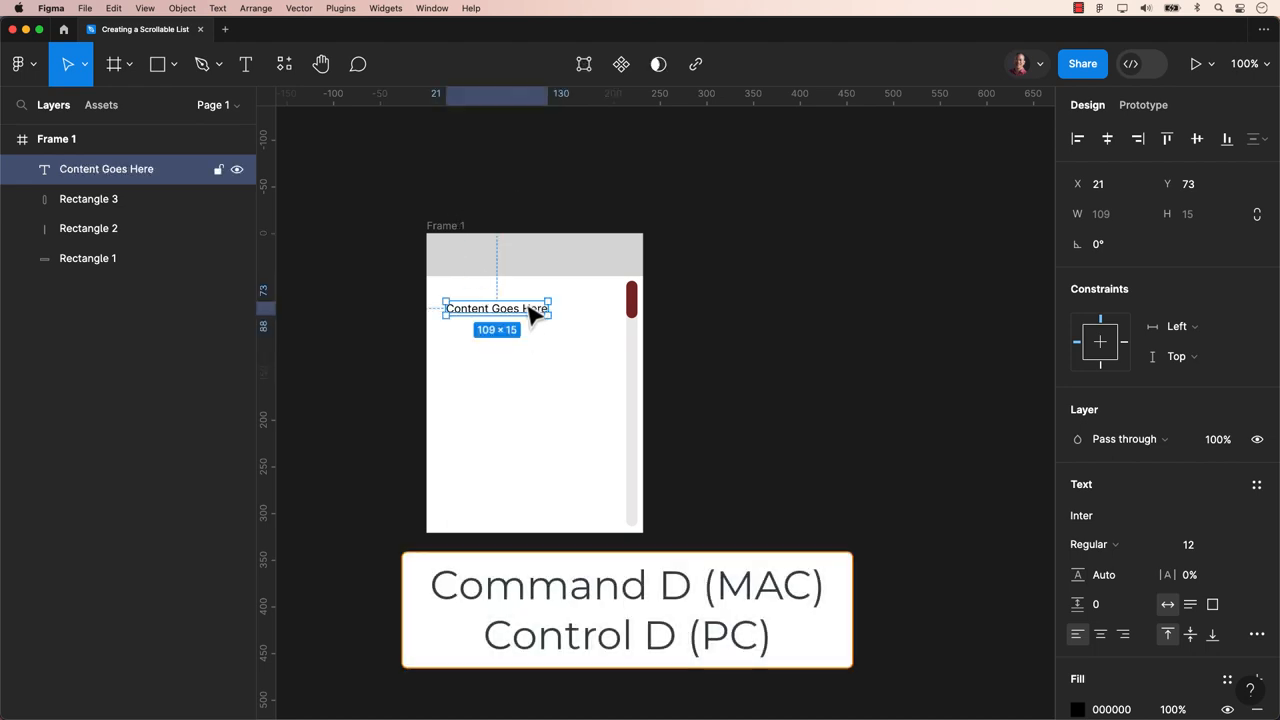
{"action": "key", "text": "Cmd+d"}
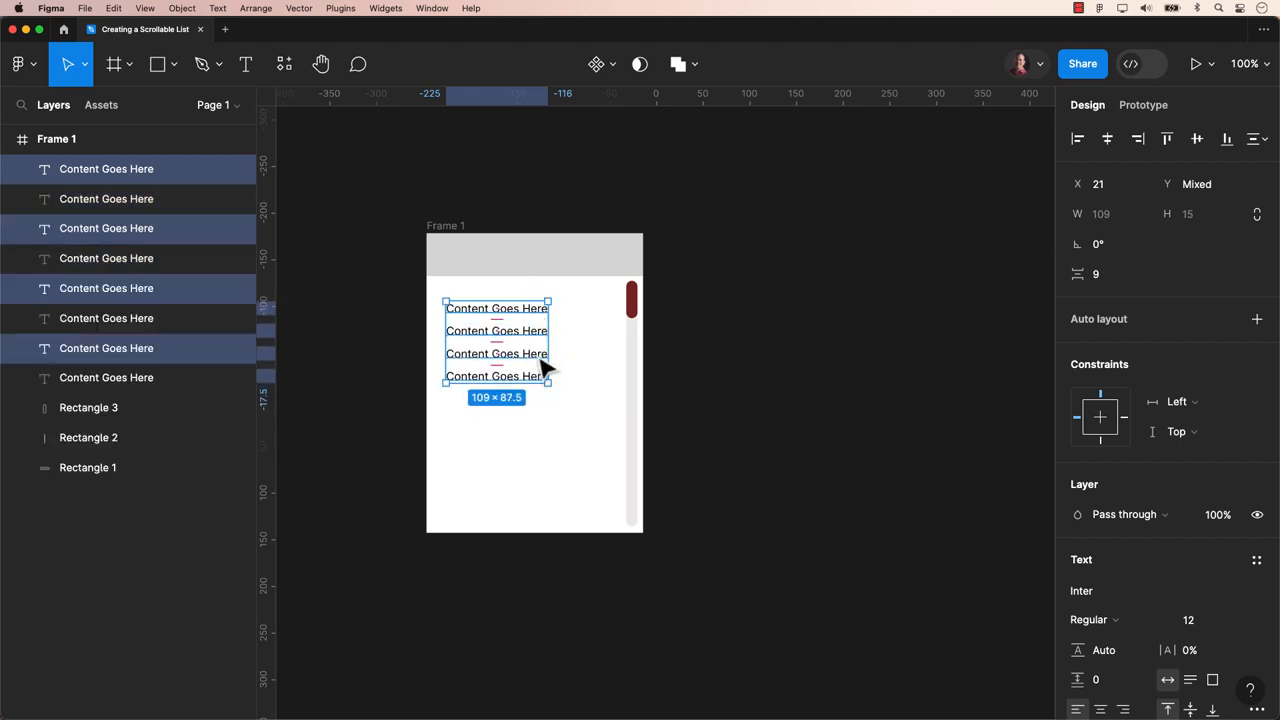
{"action": "left_click_drag", "start_coordinate": [496, 352], "coordinate": [496, 432]}
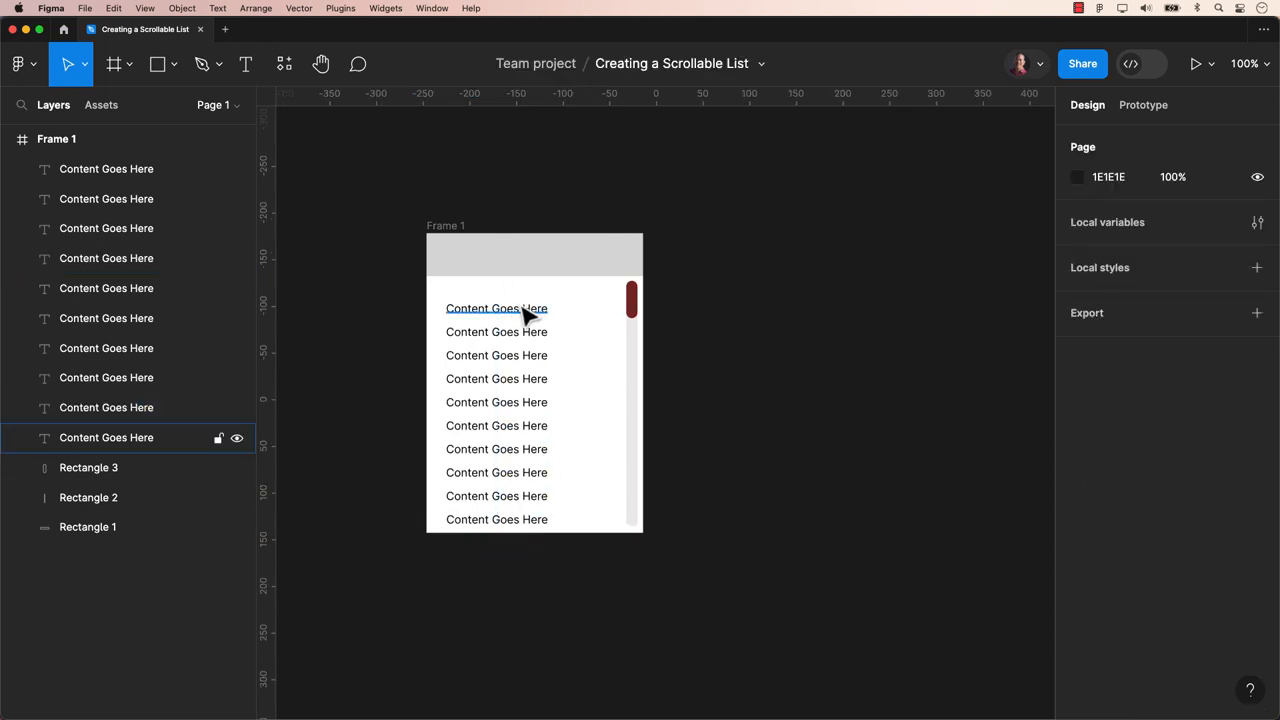
Move the first list line under the header and another line down near the frame bottom.
{"action": "left_click", "coordinate": [496, 308]}
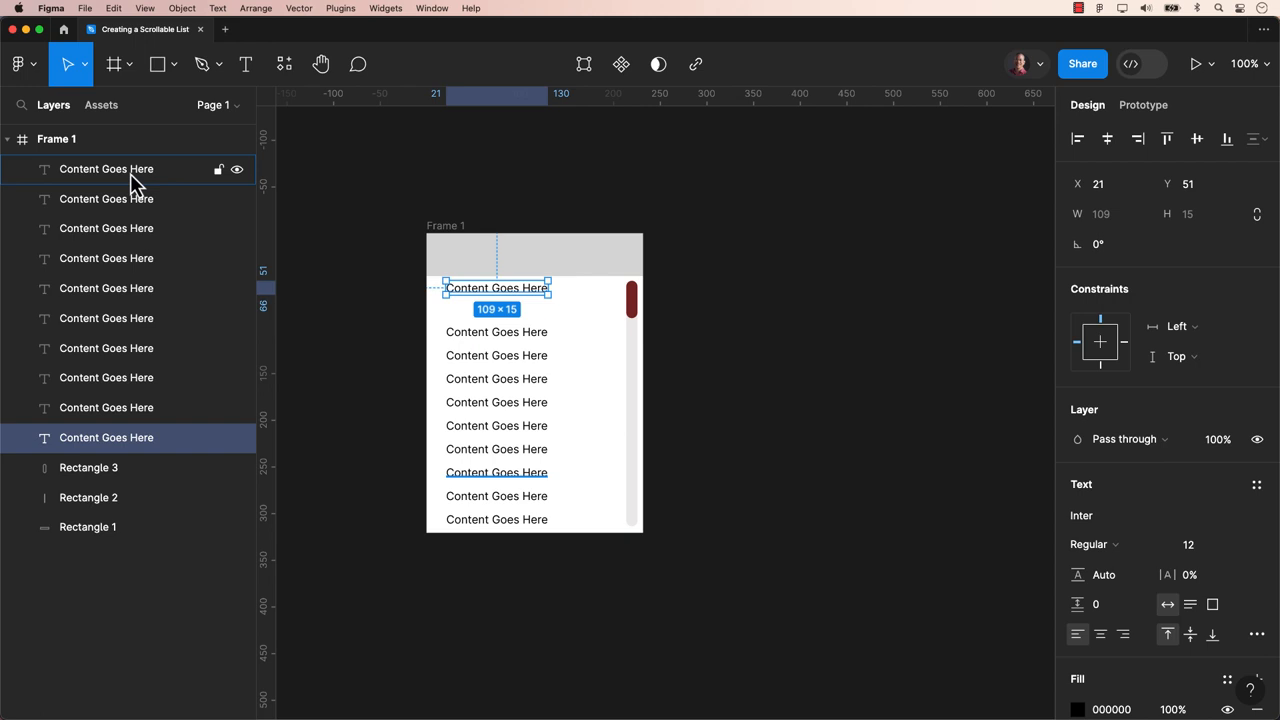
{"action": "left_click_drag", "start_coordinate": [496, 288], "coordinate": [496, 472]}
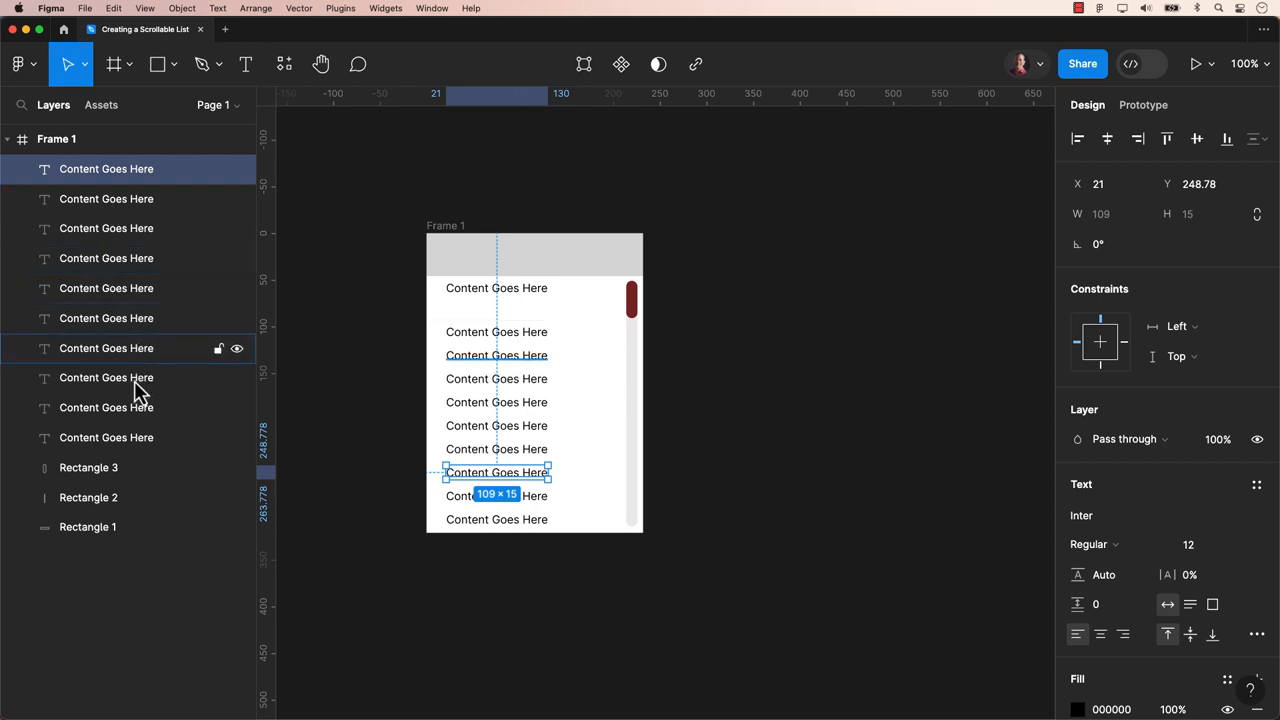
{"action": "mouse_move", "coordinate": [136, 408]}
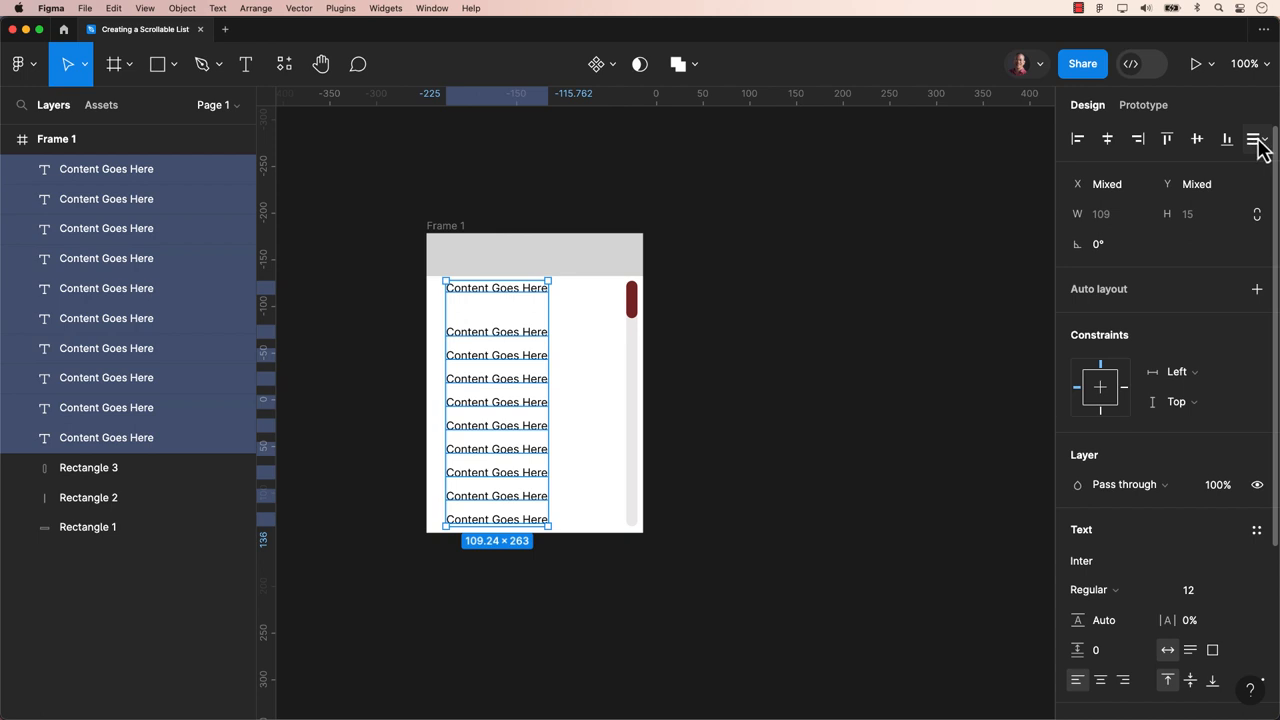
Distribute vertical spacing so the text lines are evenly spaced top to bottom.
{"action": "left_click", "coordinate": [1256, 140]}
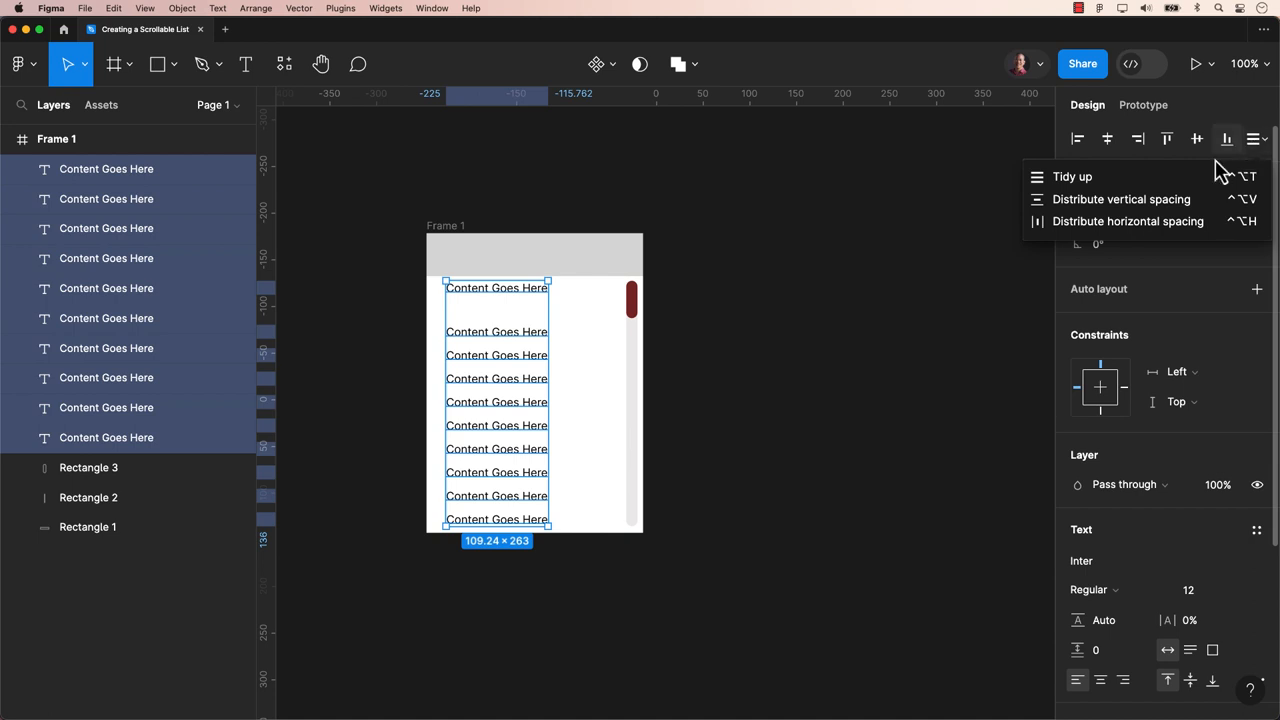
{"action": "mouse_move", "coordinate": [1100, 176]}
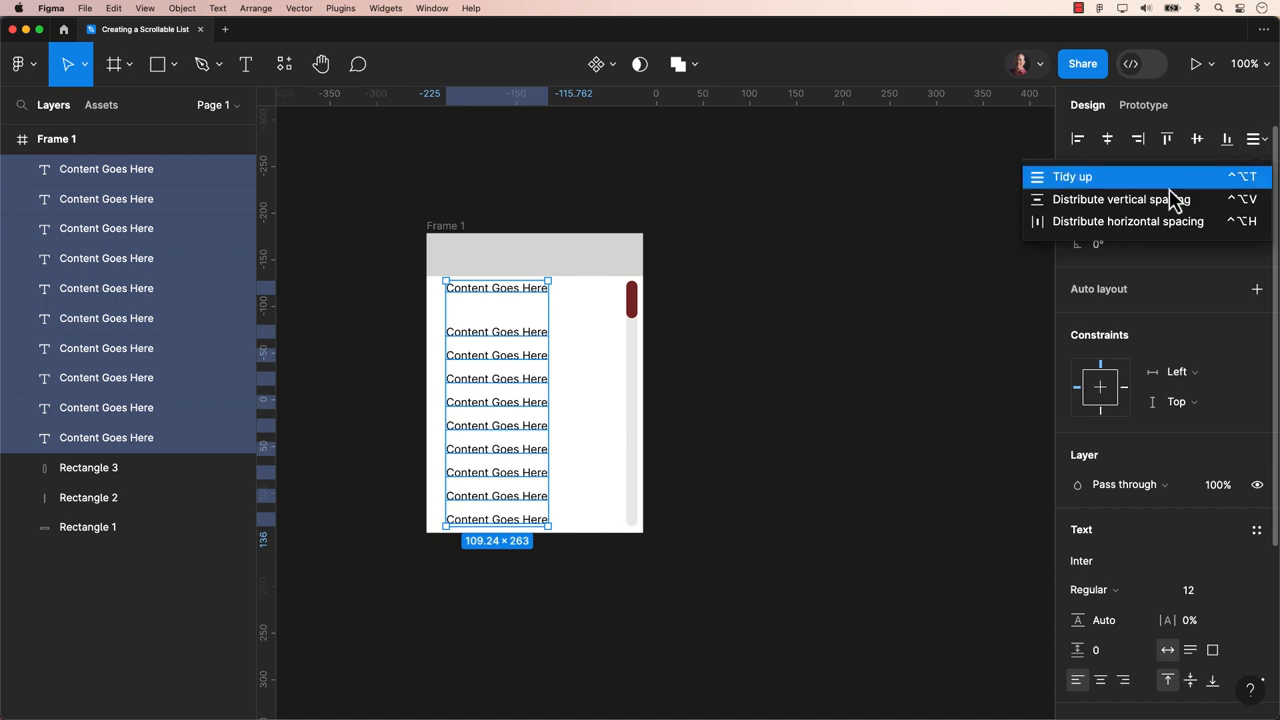
{"action": "mouse_move", "coordinate": [1120, 200]}
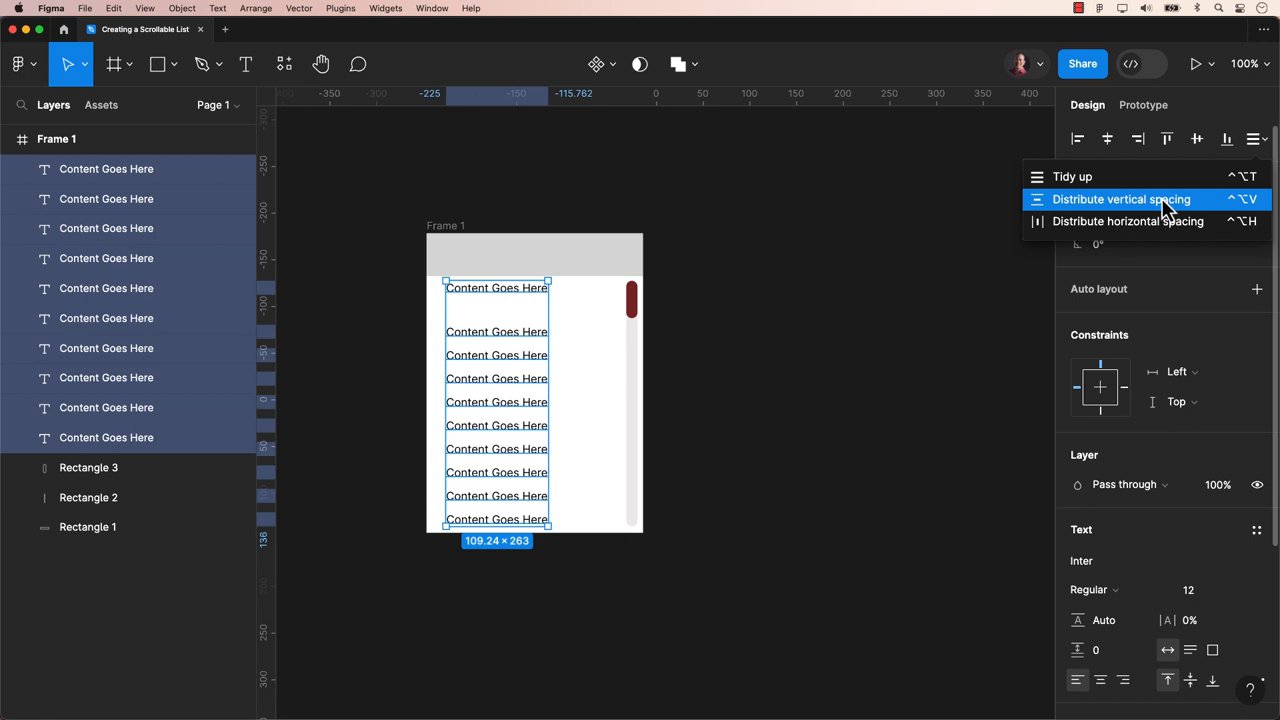
{"action": "mouse_move", "coordinate": [1162, 204]}
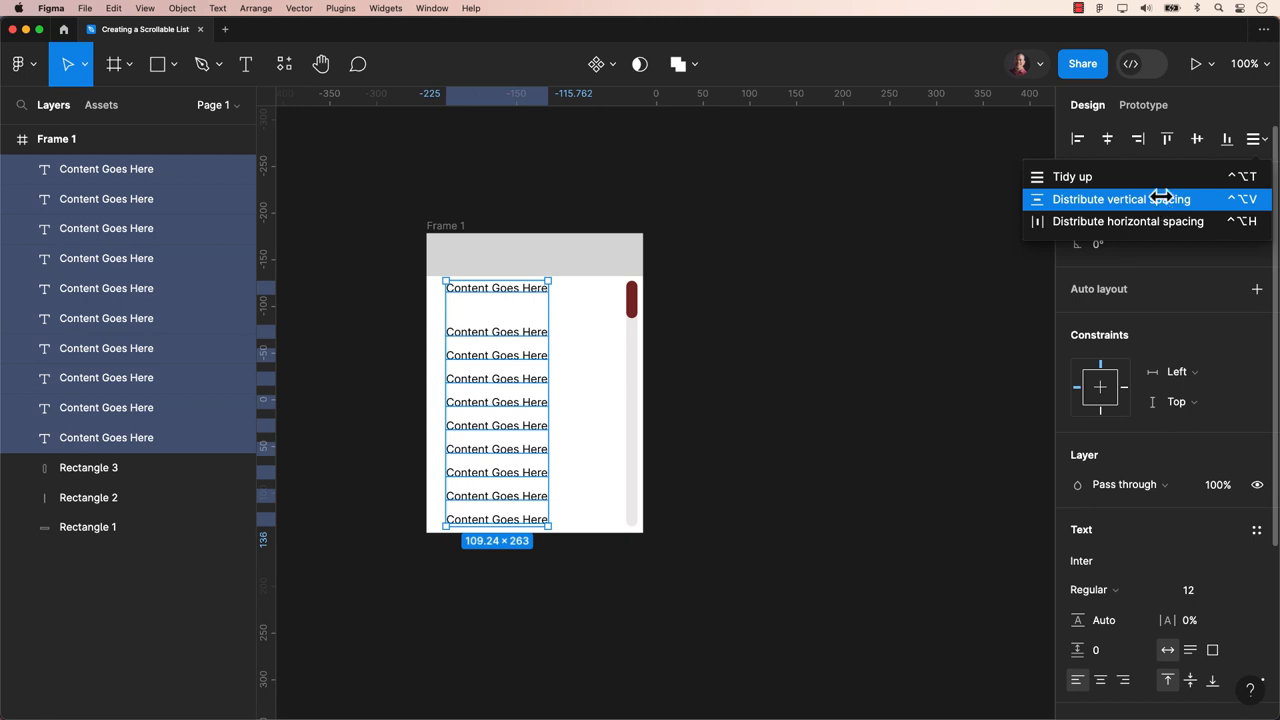
{"action": "left_click", "coordinate": [1120, 200]}
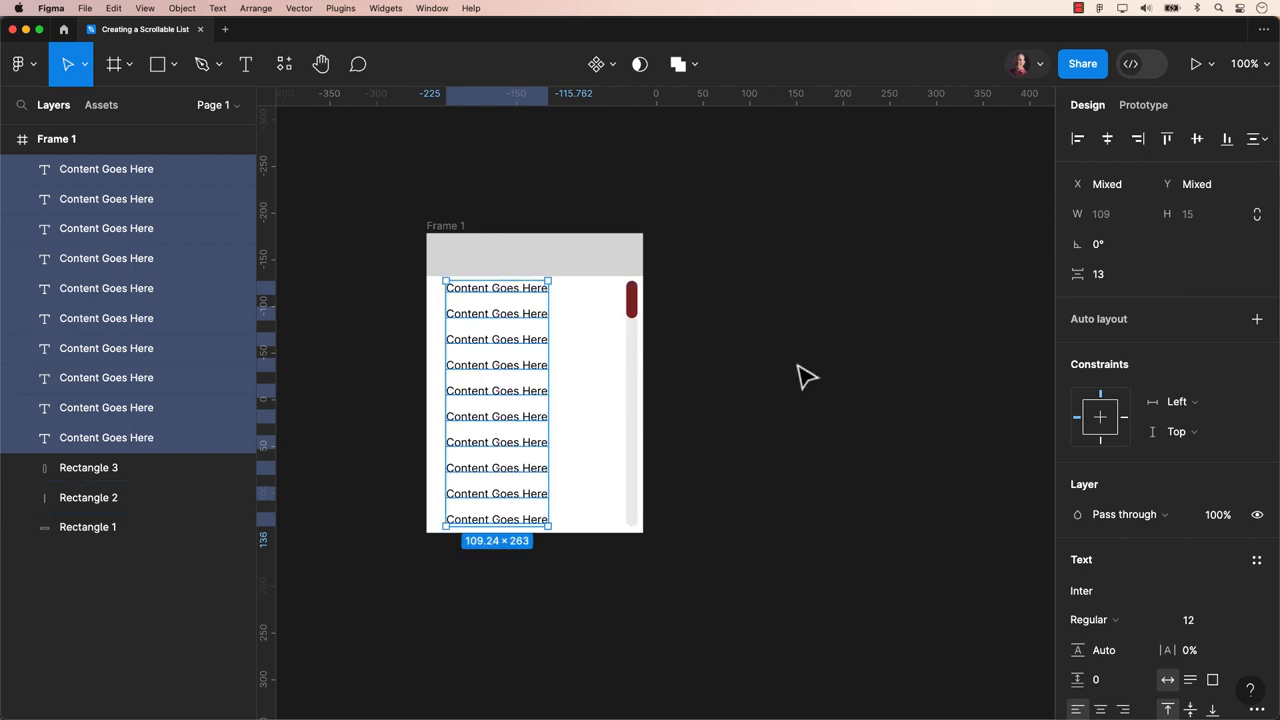
Group the ten text layers into Group 1 inside Frame 1.
{"action": "key", "text": "cmd+g"}
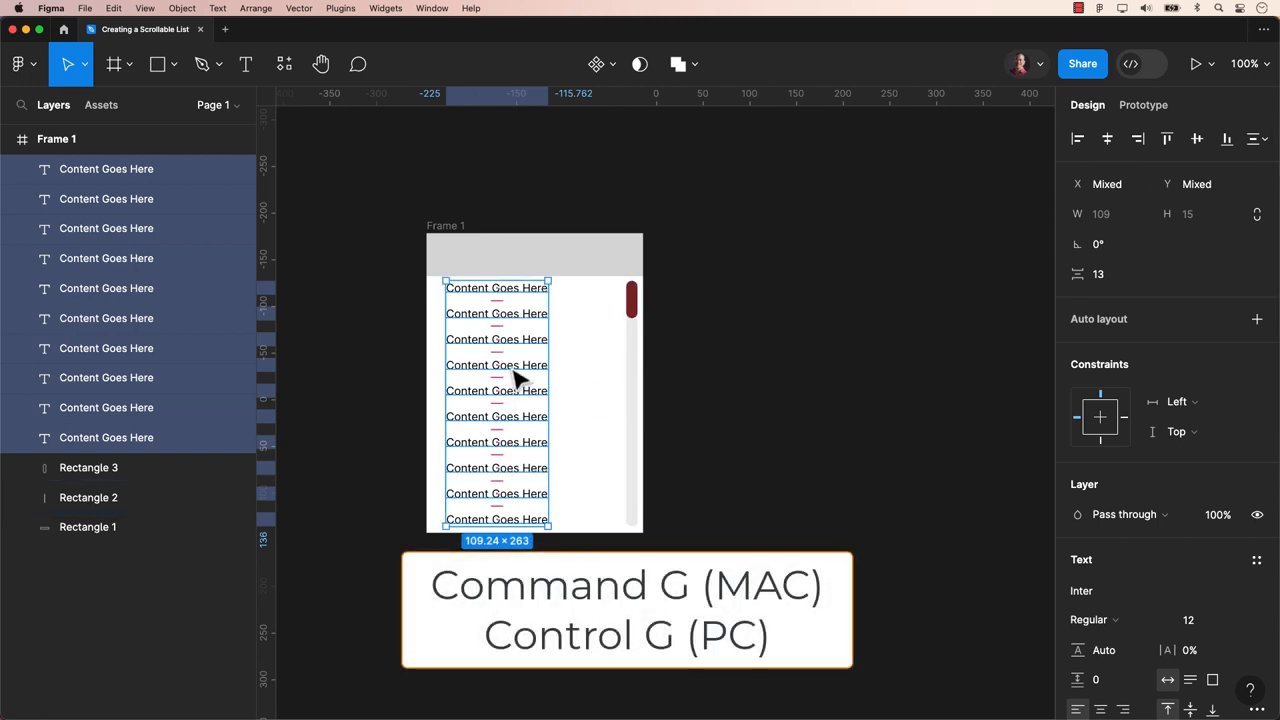
{"action": "key", "text": "cmd+g"}
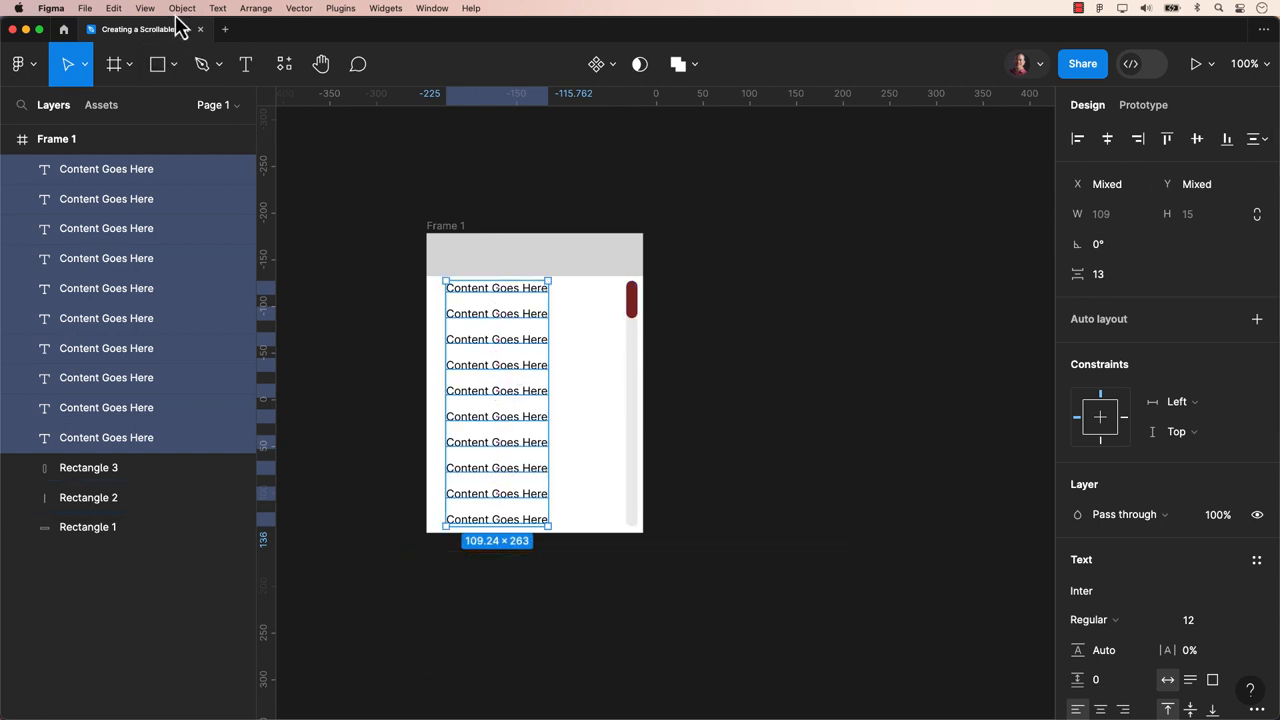
{"action": "left_click", "coordinate": [182, 8]}
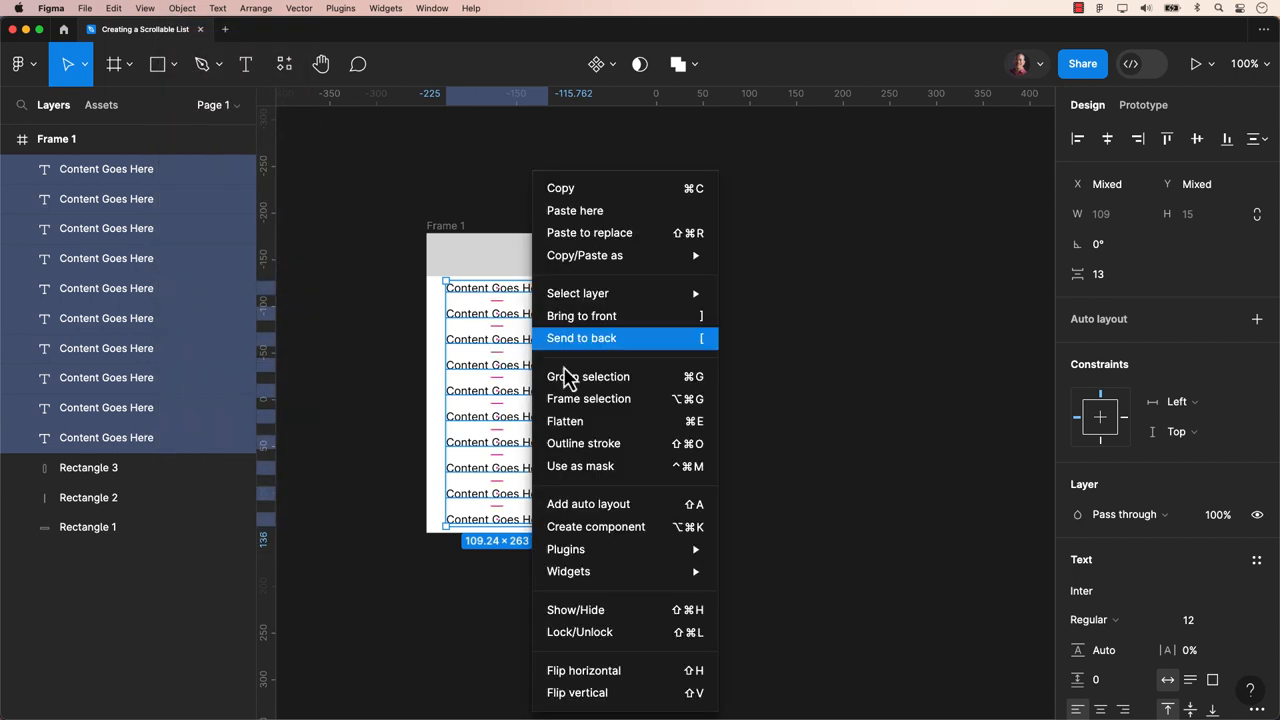
{"action": "left_click", "coordinate": [588, 376]}
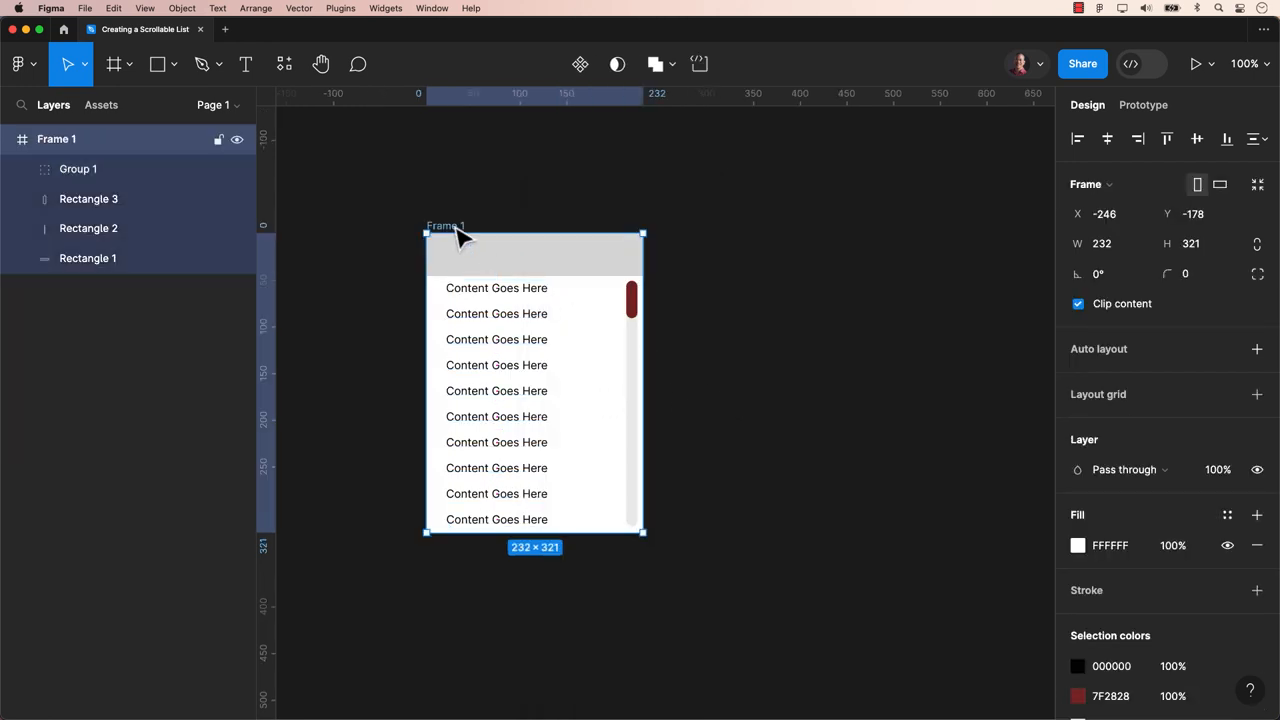
Duplicate Frame 1 to create Frame 2 beside it.
{"action": "key", "text": "cmd+d"}
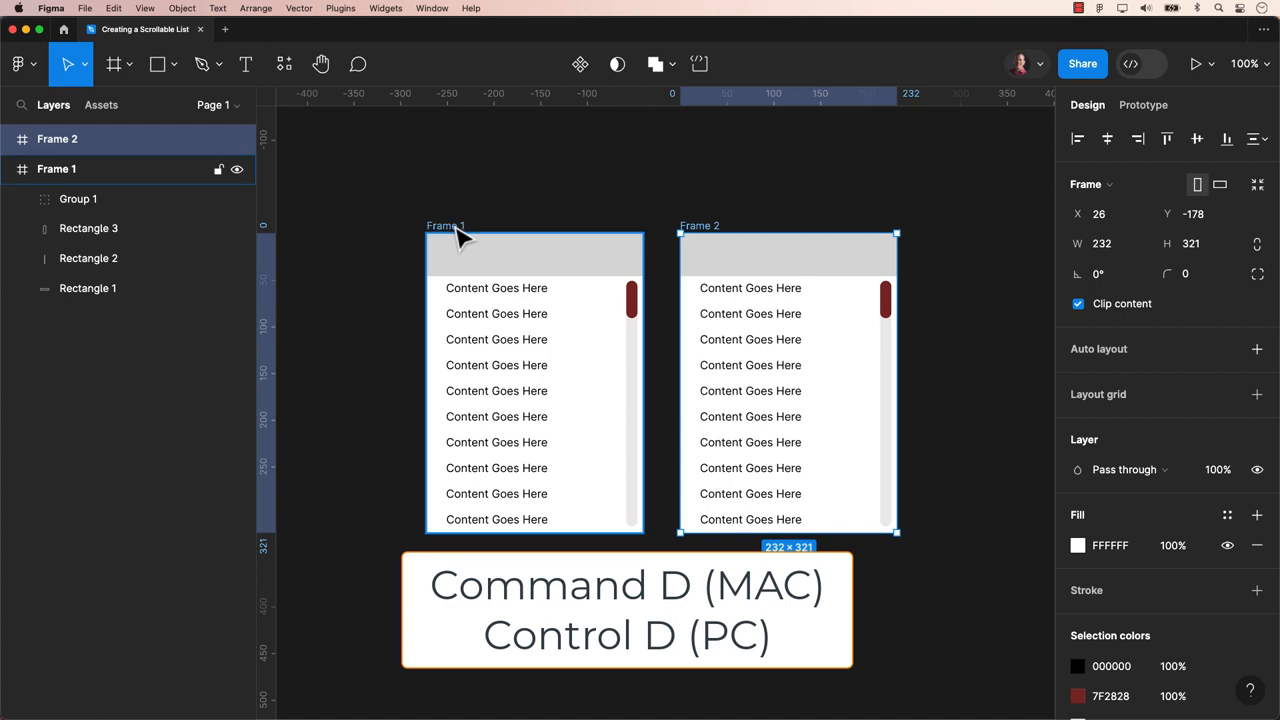
{"action": "left_click", "coordinate": [112, 8]}
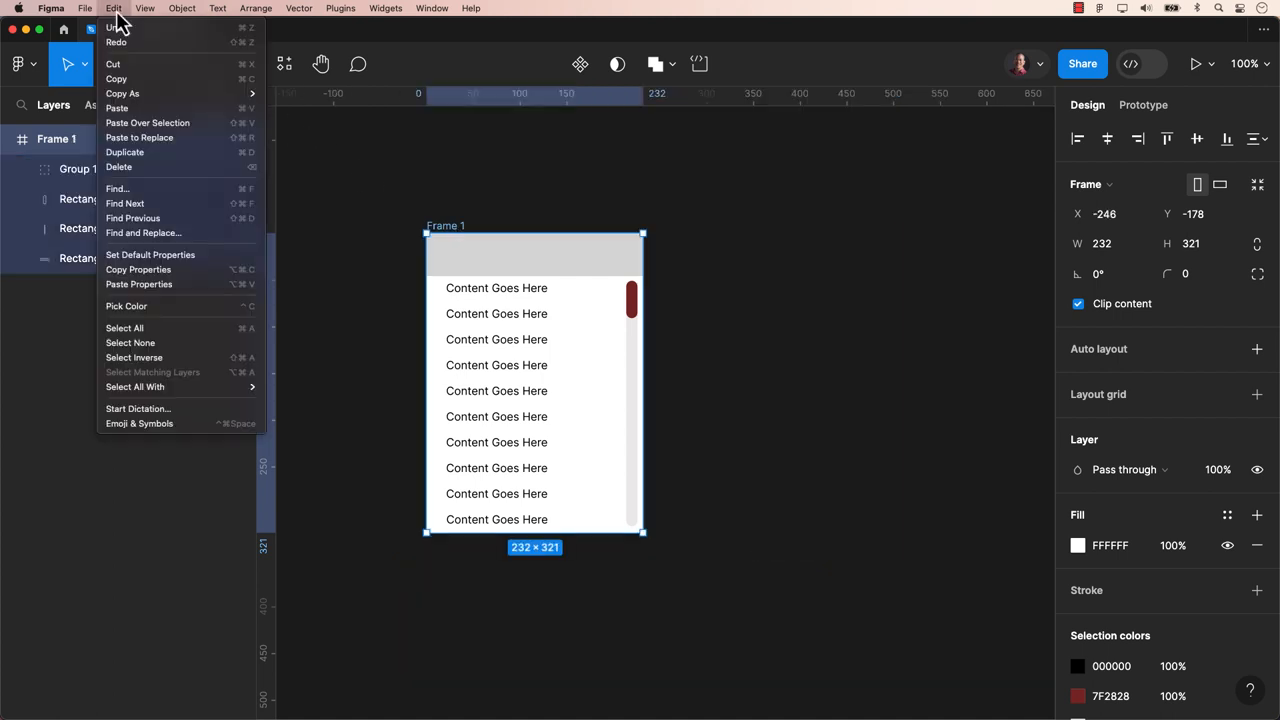
{"action": "mouse_move", "coordinate": [124, 152]}
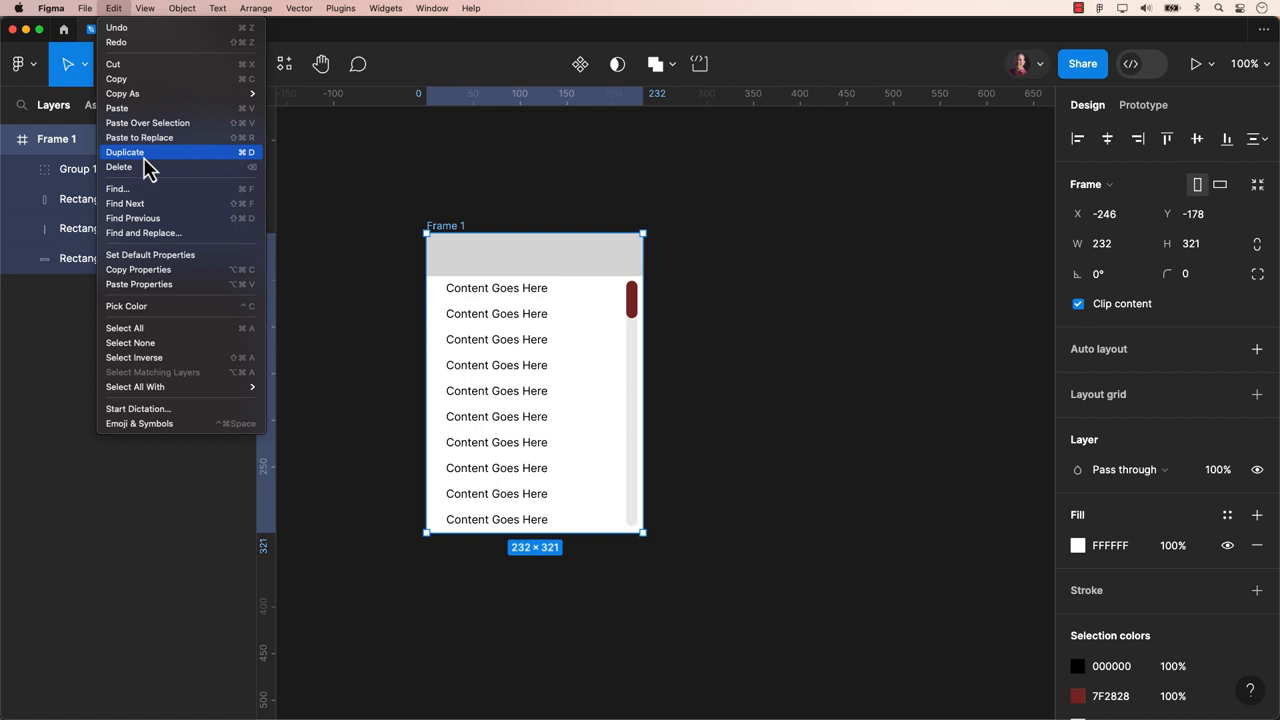
{"action": "left_click", "coordinate": [124, 152]}
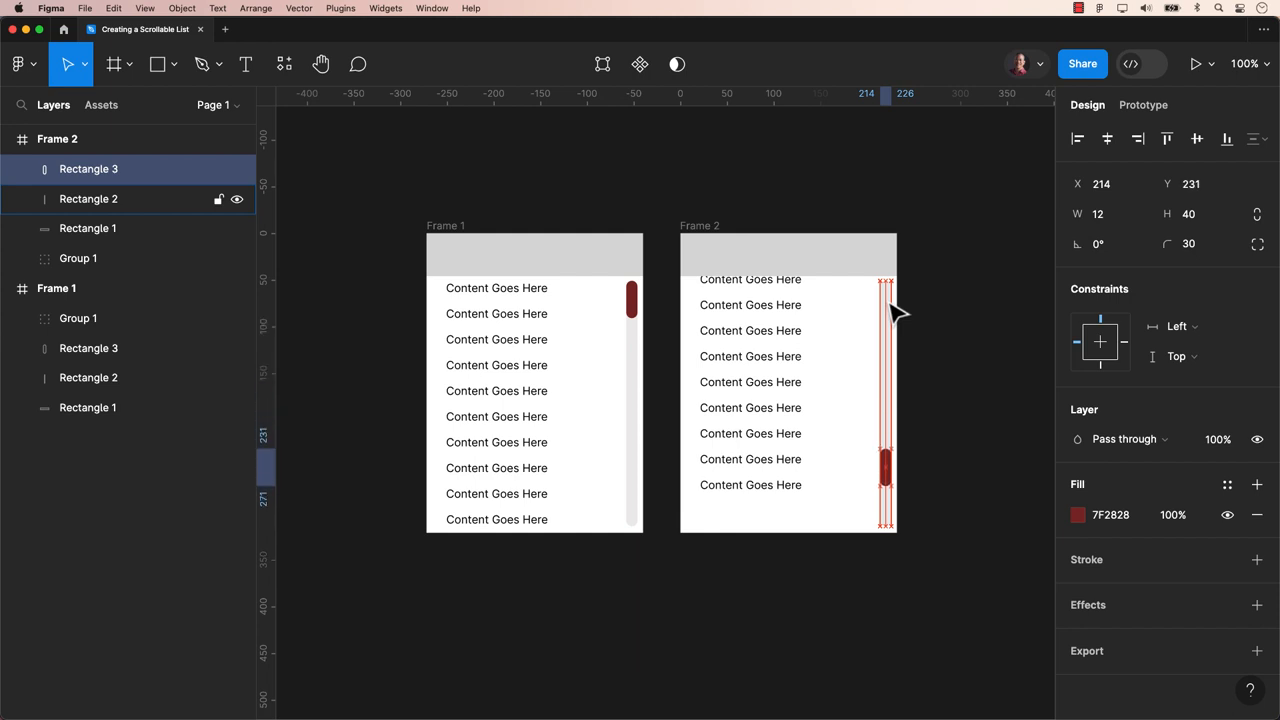
Drag Frame 2's red thumb to the bottom of its scrollbar track.
{"action": "left_click_drag", "start_coordinate": [886, 444], "coordinate": [886, 464]}
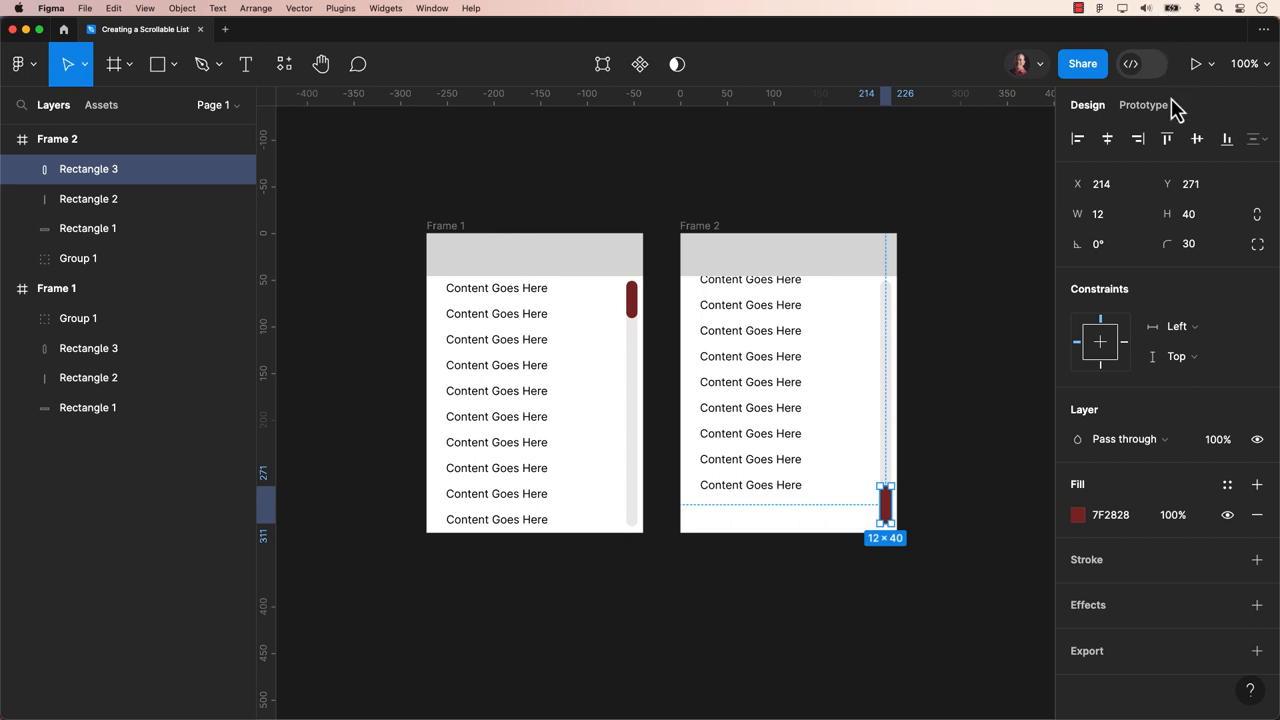
Link Frame 1's Rectangle 3 thumb to Frame 2 on drag, Smart animate, ease out, 300ms.
{"action": "left_click", "coordinate": [1144, 104]}
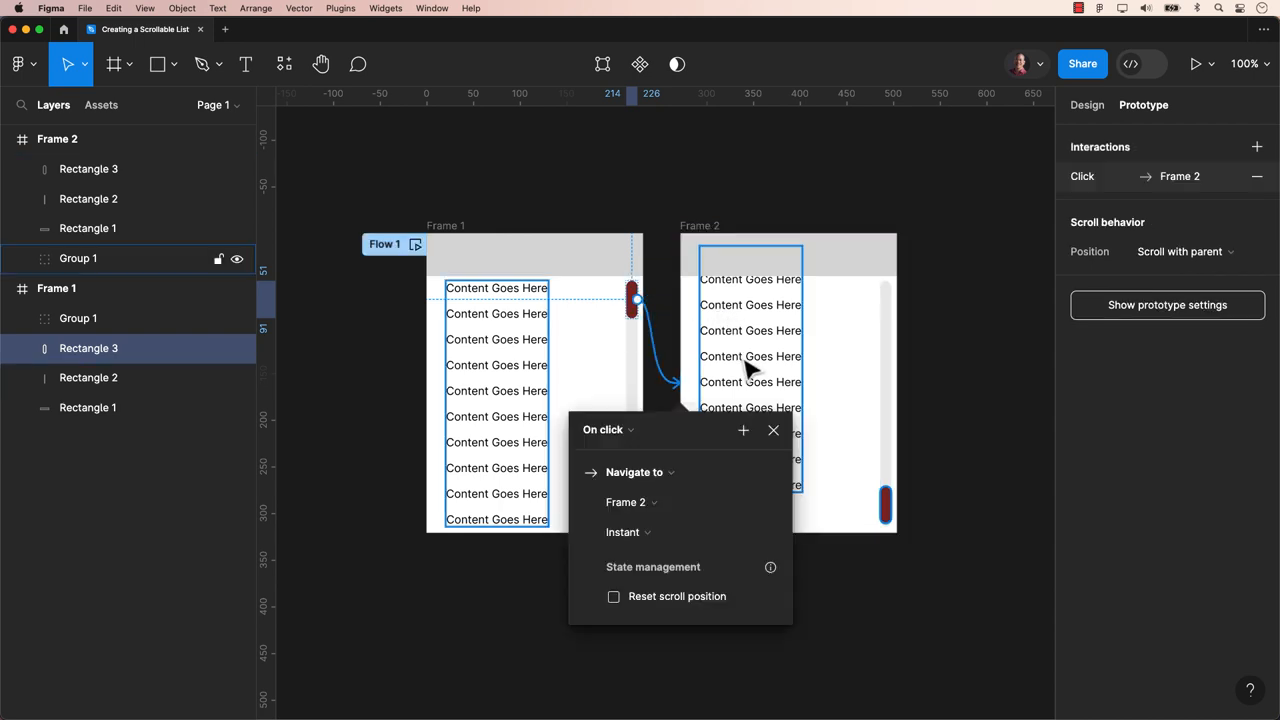
{"action": "left_click", "coordinate": [604, 428]}
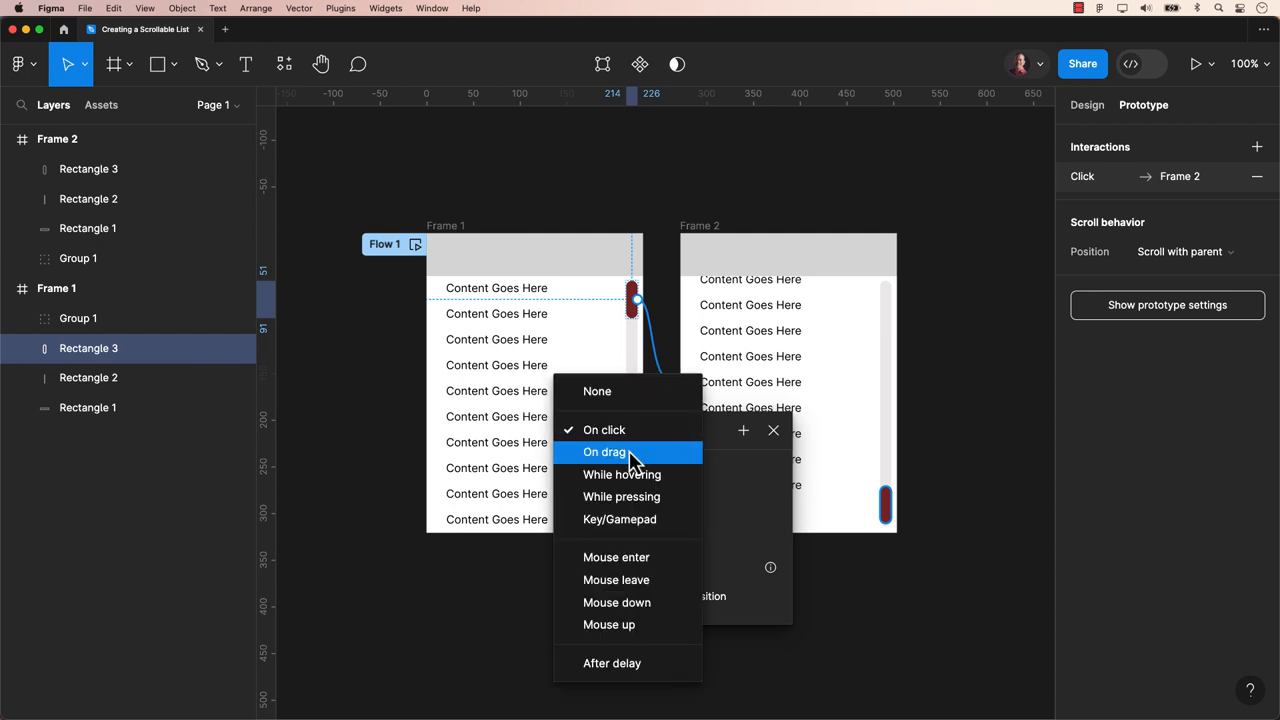
{"action": "left_click", "coordinate": [604, 452]}
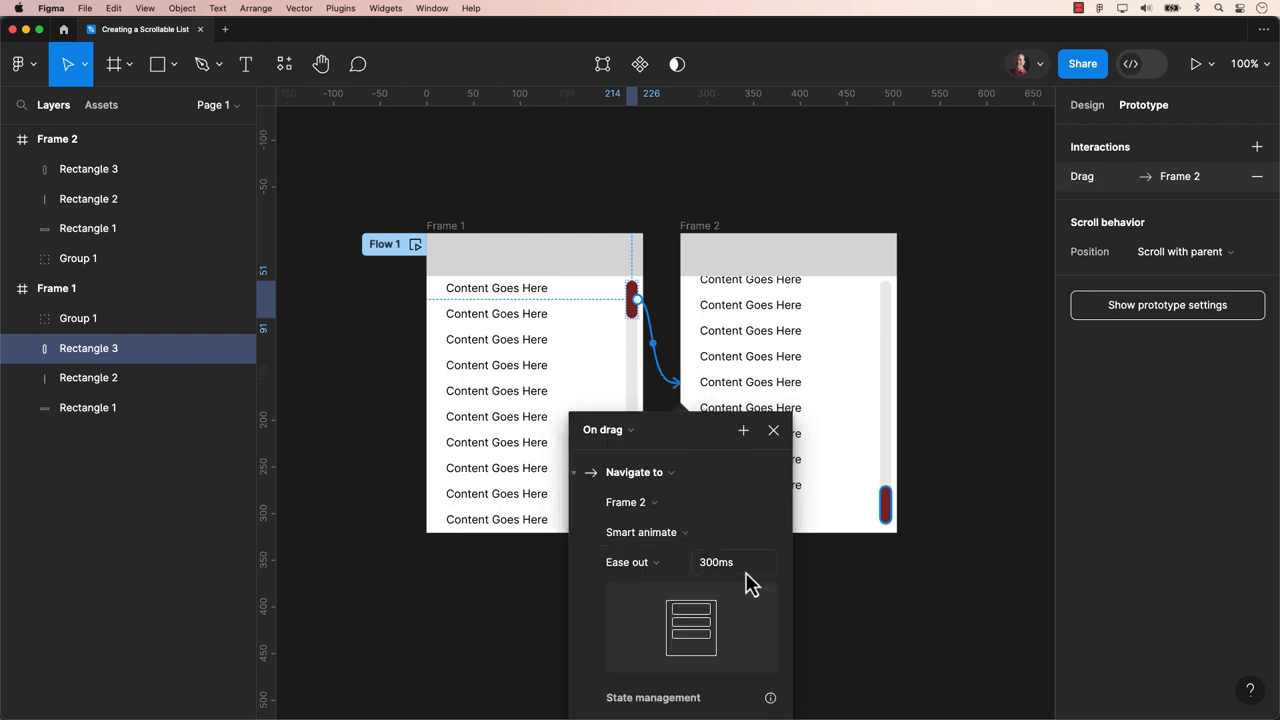
{"action": "mouse_move", "coordinate": [930, 528]}
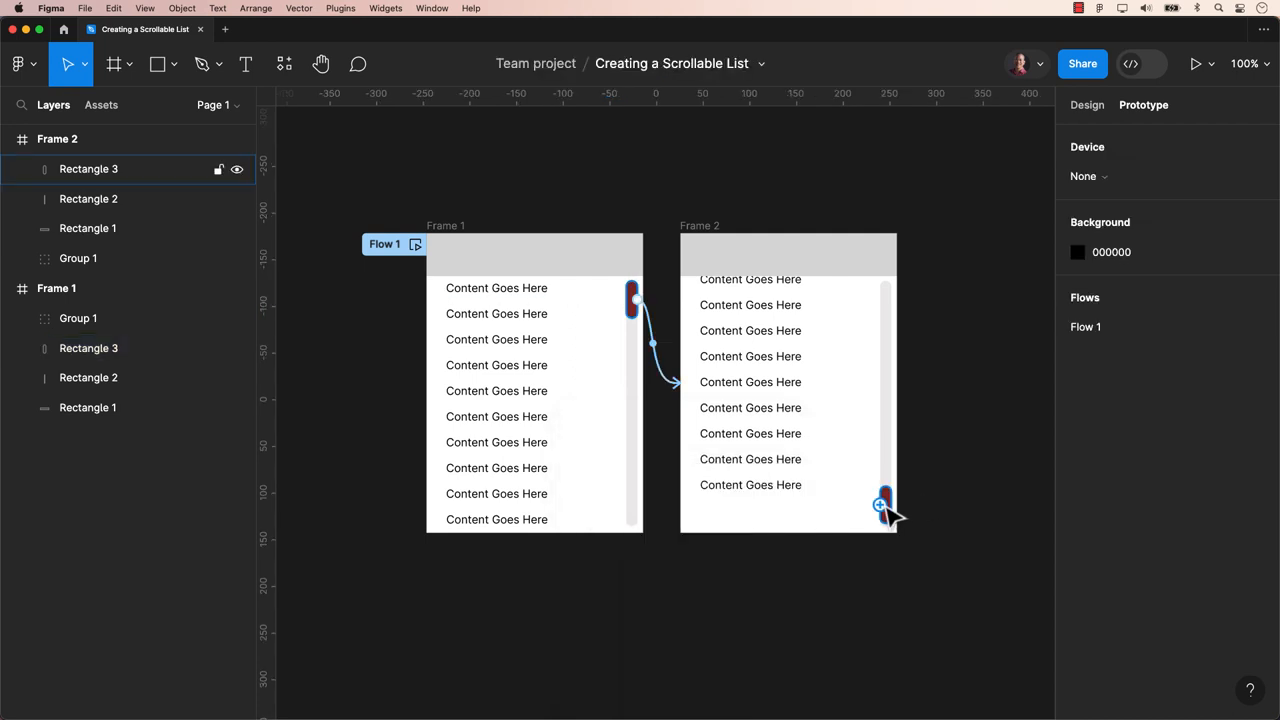
Link Frame 2's Rectangle 3 thumb back to Frame 1 on drag, Smart animate, ease out, 300ms.
{"action": "left_click", "coordinate": [884, 504]}
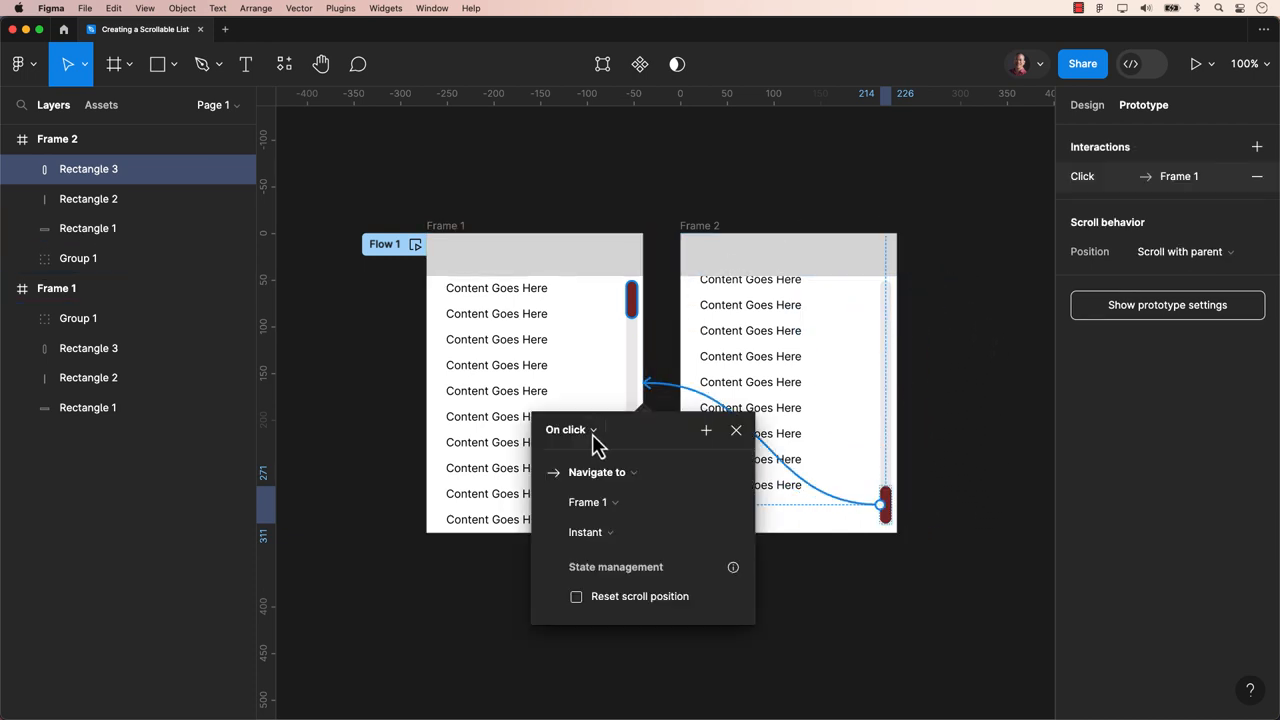
{"action": "left_click", "coordinate": [570, 428]}
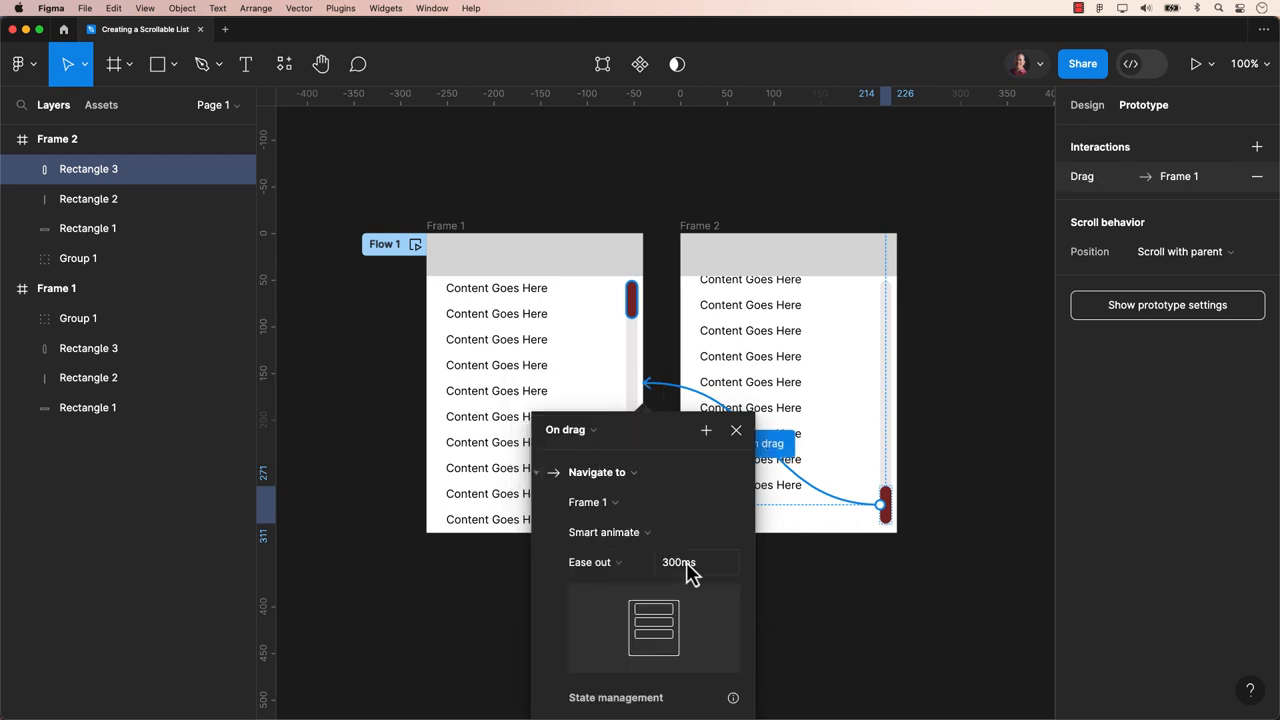
{"action": "mouse_move", "coordinate": [724, 670]}
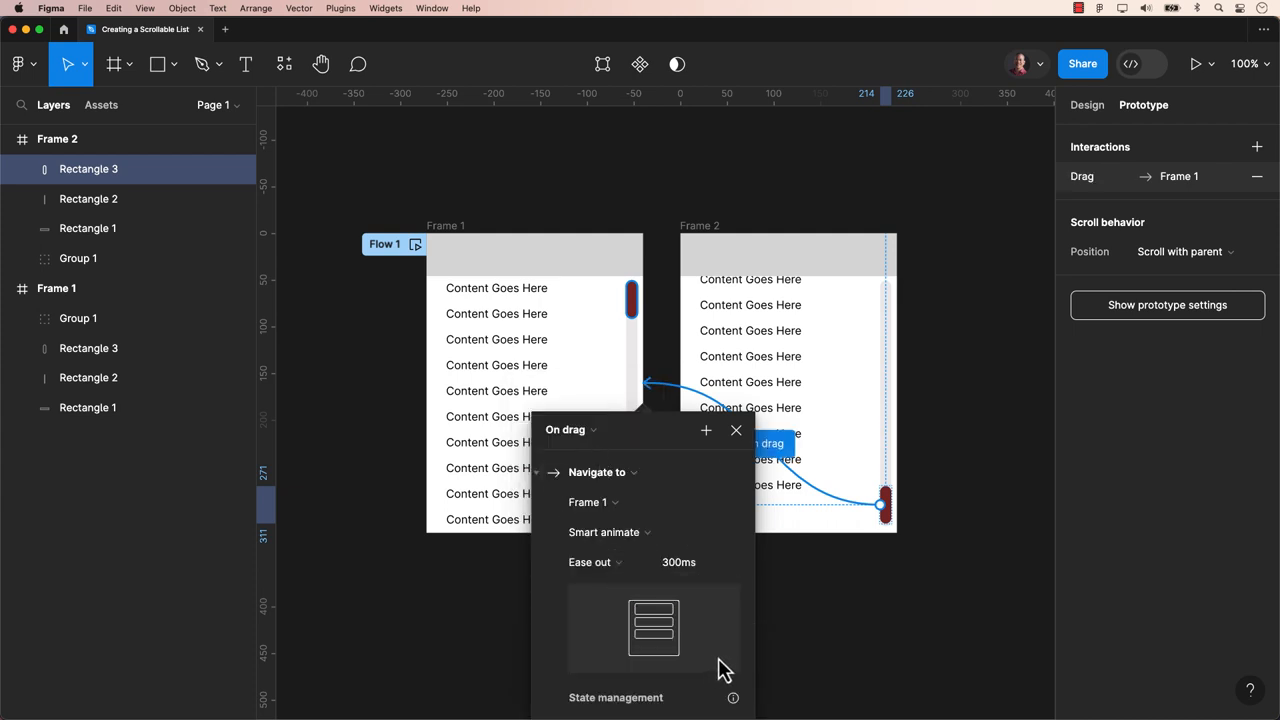
{"action": "left_click", "coordinate": [736, 428]}
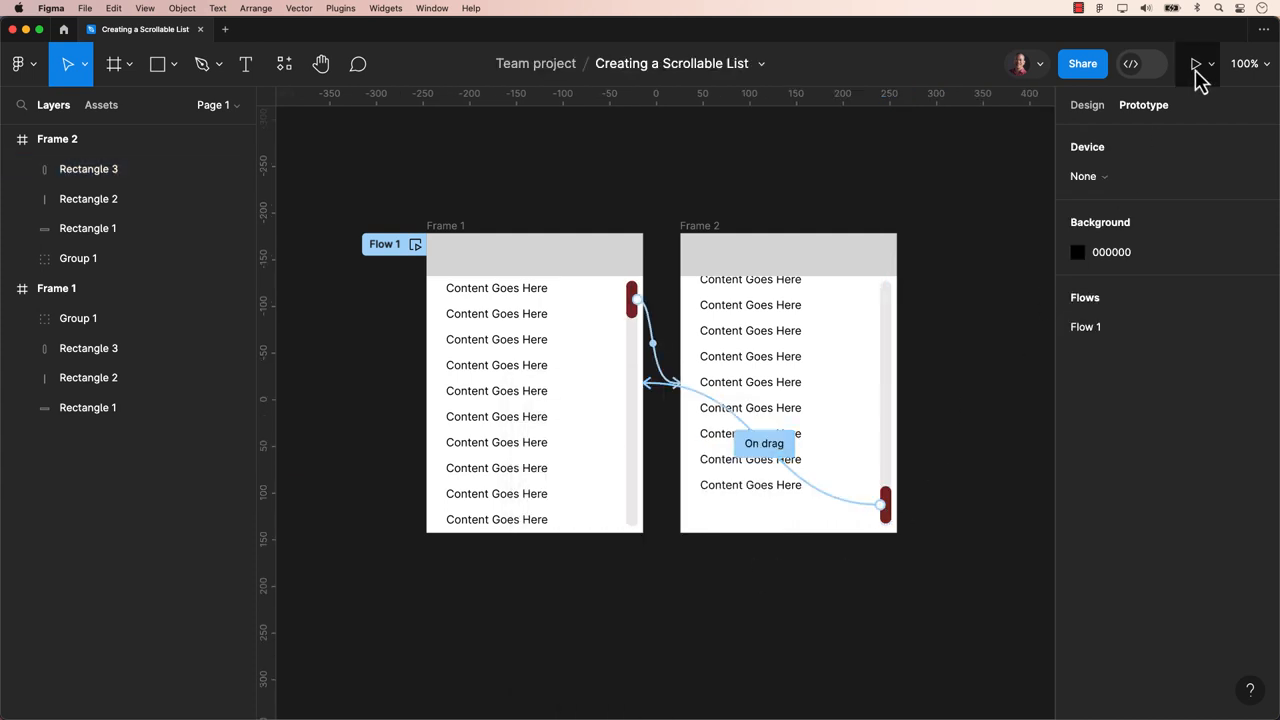
Play the prototype and drag the red thumb down to reveal the list's final items.
{"action": "left_click", "coordinate": [1196, 62]}
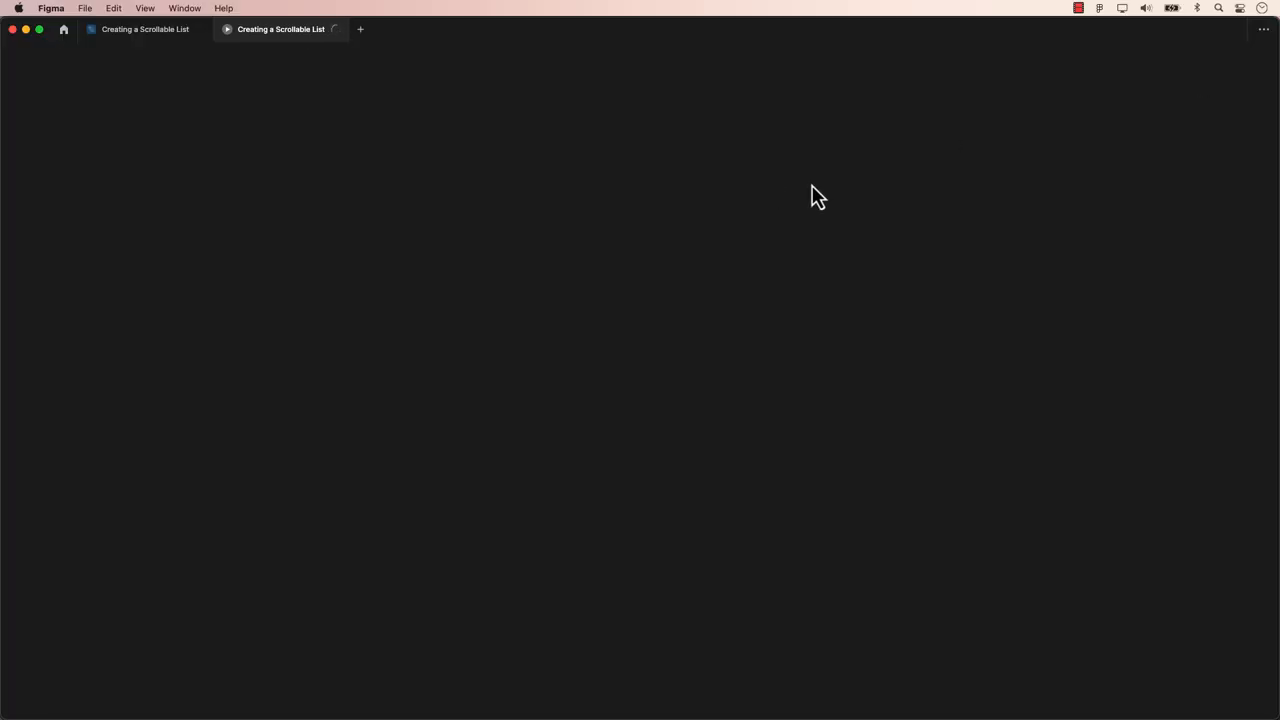
{"action": "left_click", "coordinate": [228, 28]}
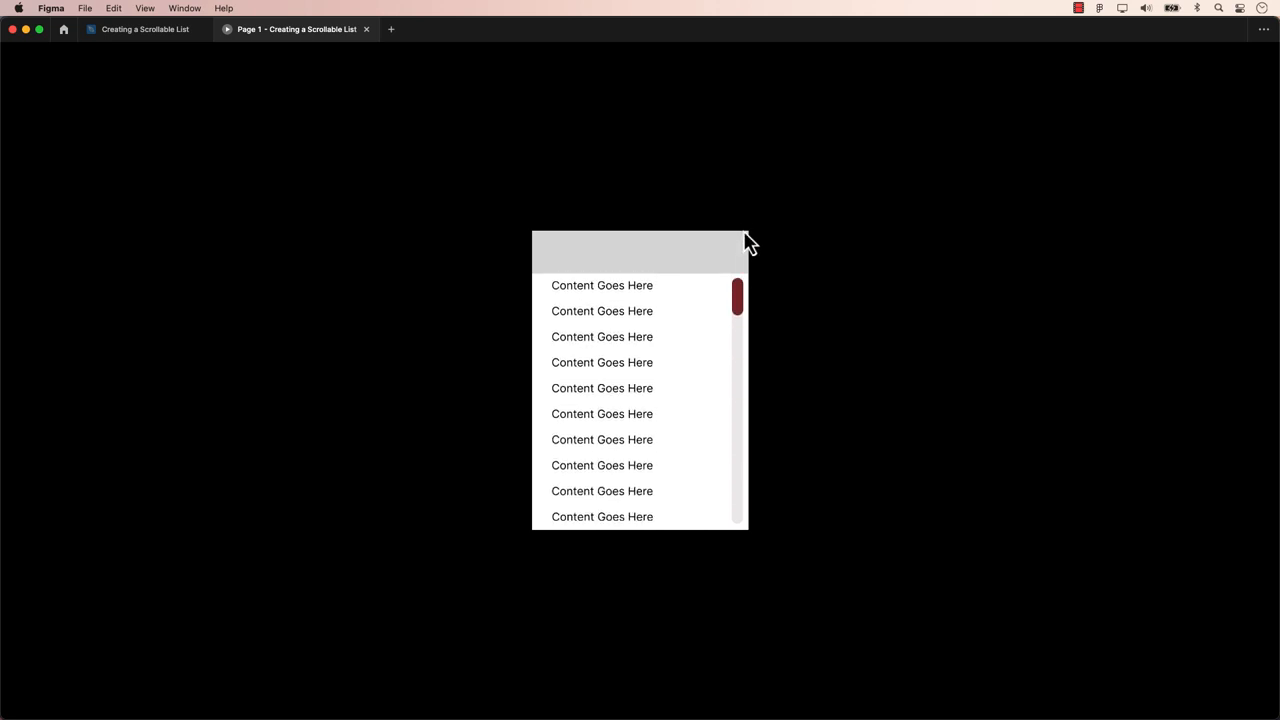
{"action": "mouse_move", "coordinate": [820, 290]}
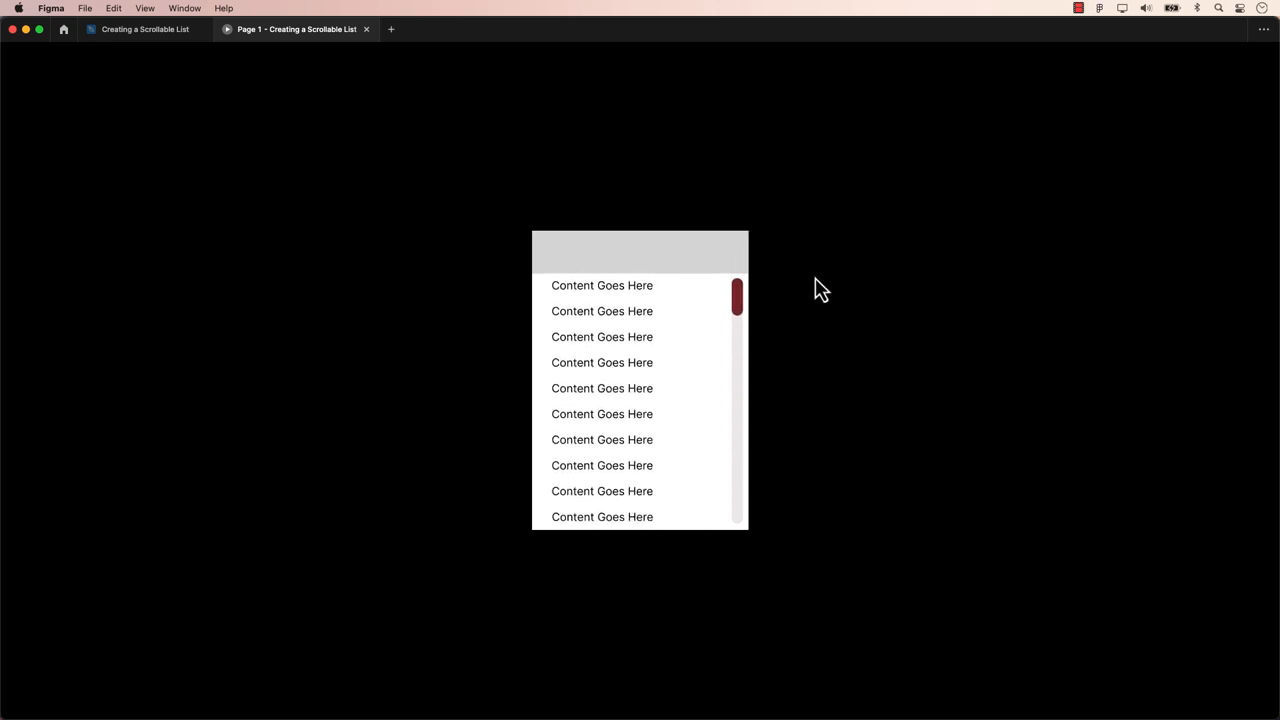
{"action": "mouse_move", "coordinate": [740, 296]}
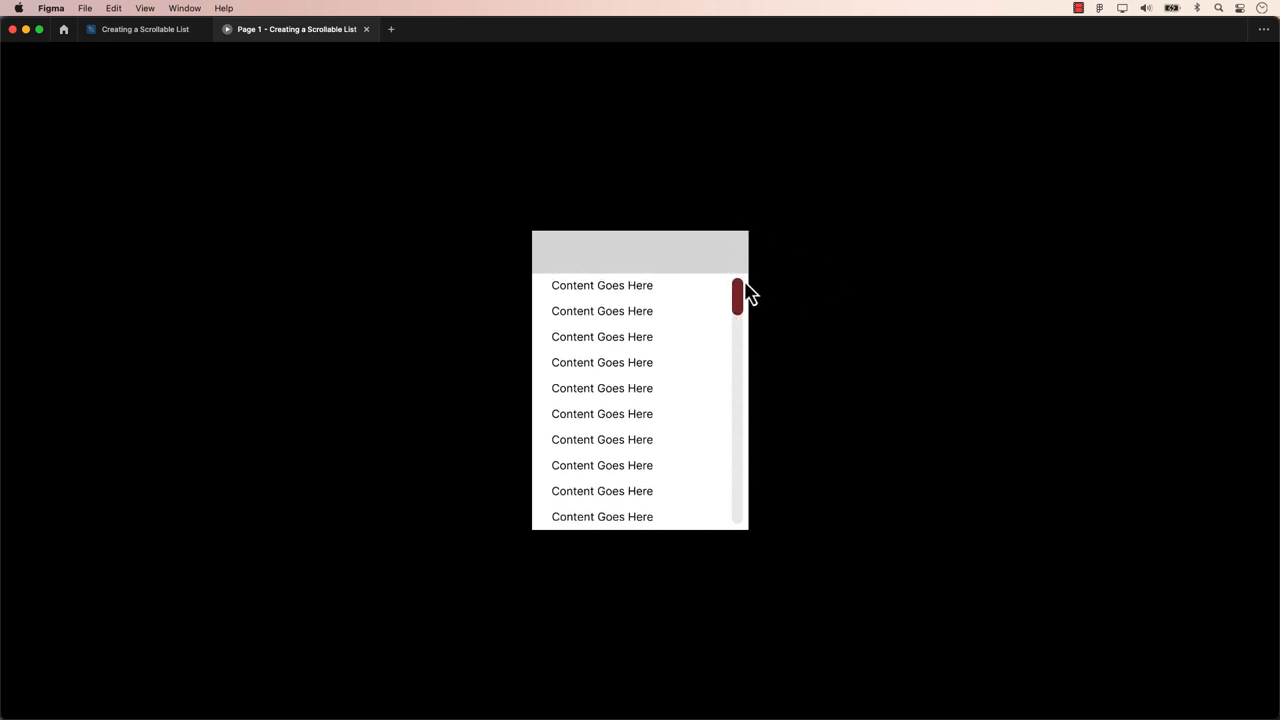
{"action": "left_click_drag", "start_coordinate": [738, 296], "coordinate": [738, 456]}
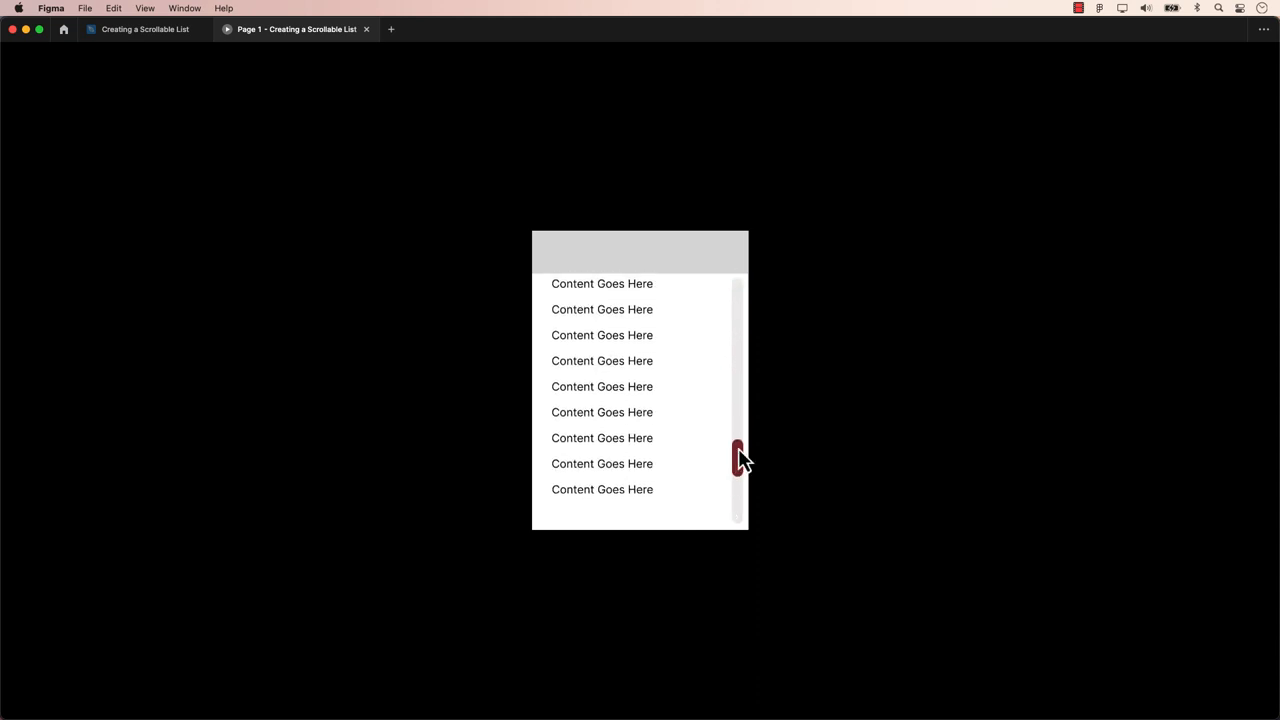
{"action": "left_click_drag", "start_coordinate": [738, 452], "coordinate": [736, 470]}
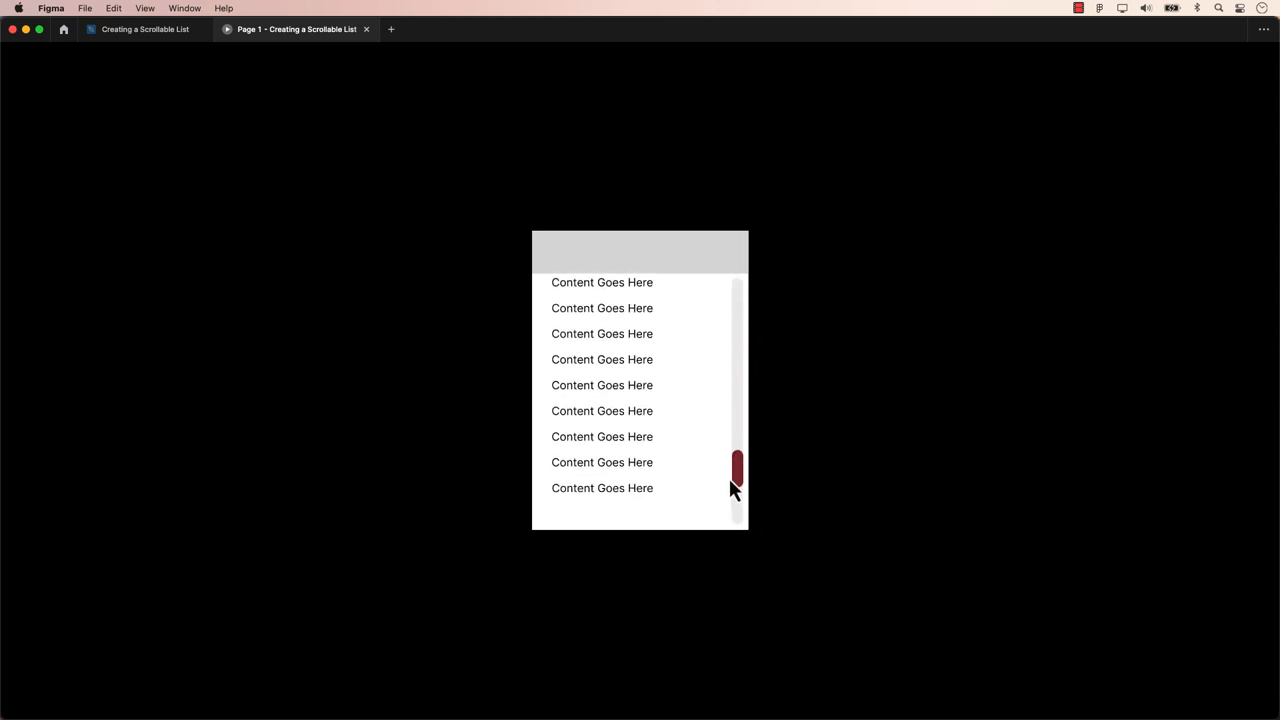
{"action": "scroll", "scroll_direction": "down", "scroll_amount": 3}
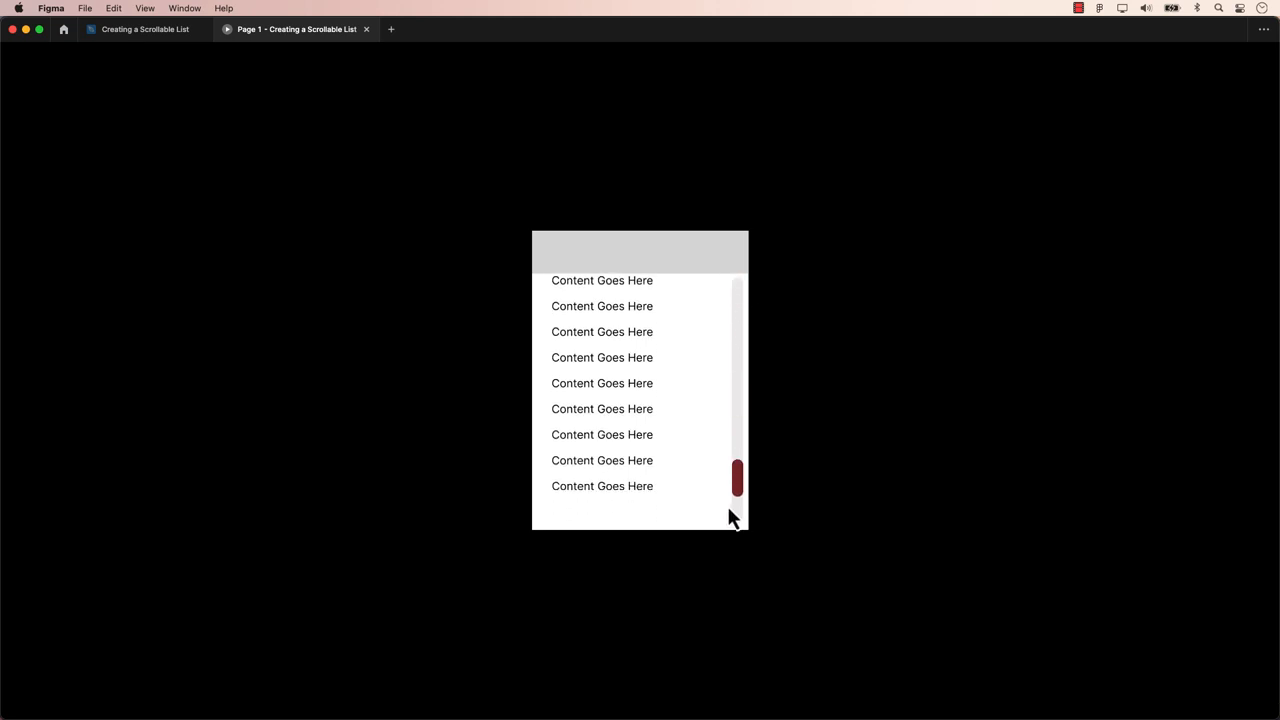